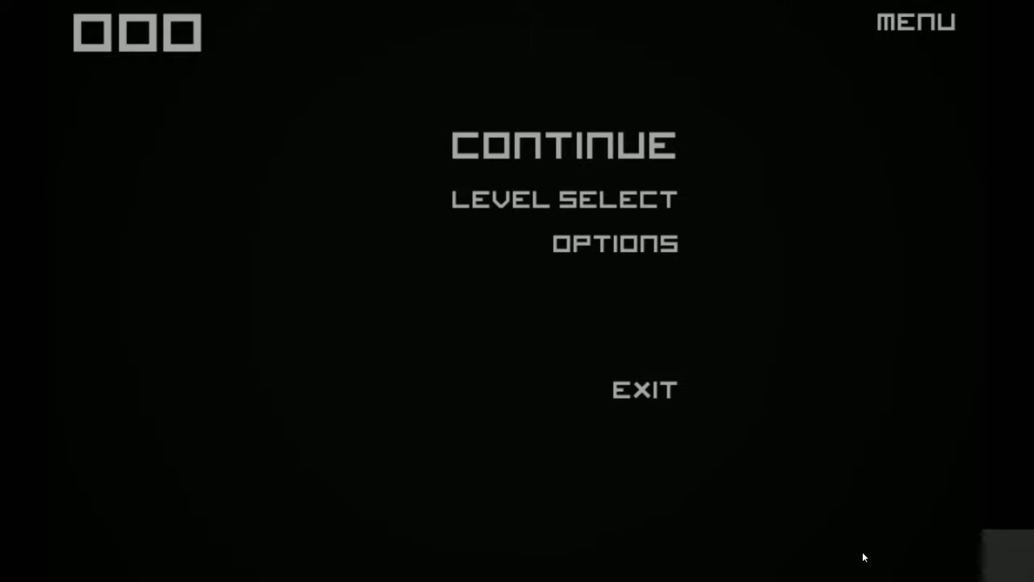
pyautogui.moveTo(627, 133)
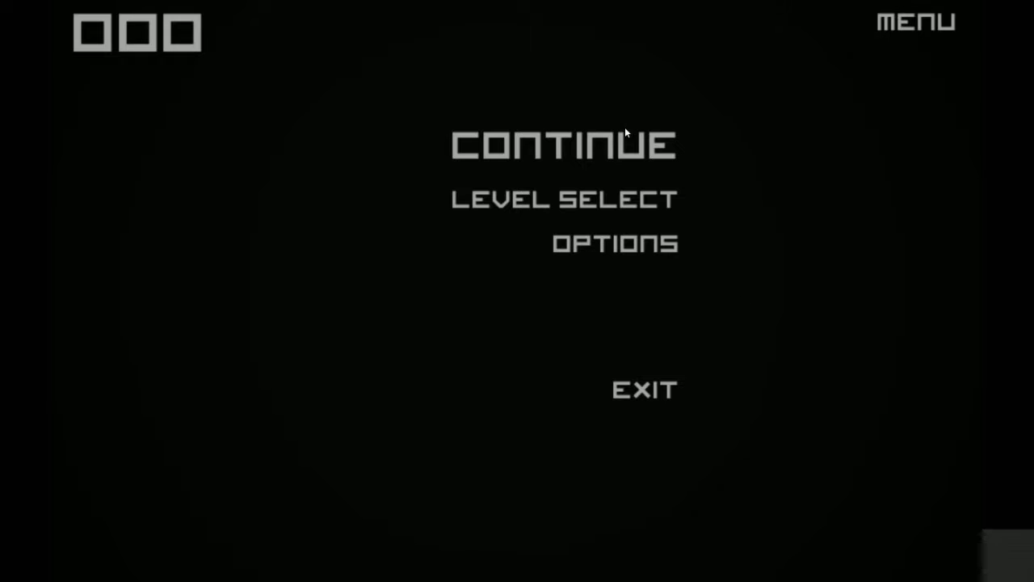
pyautogui.moveTo(591, 197)
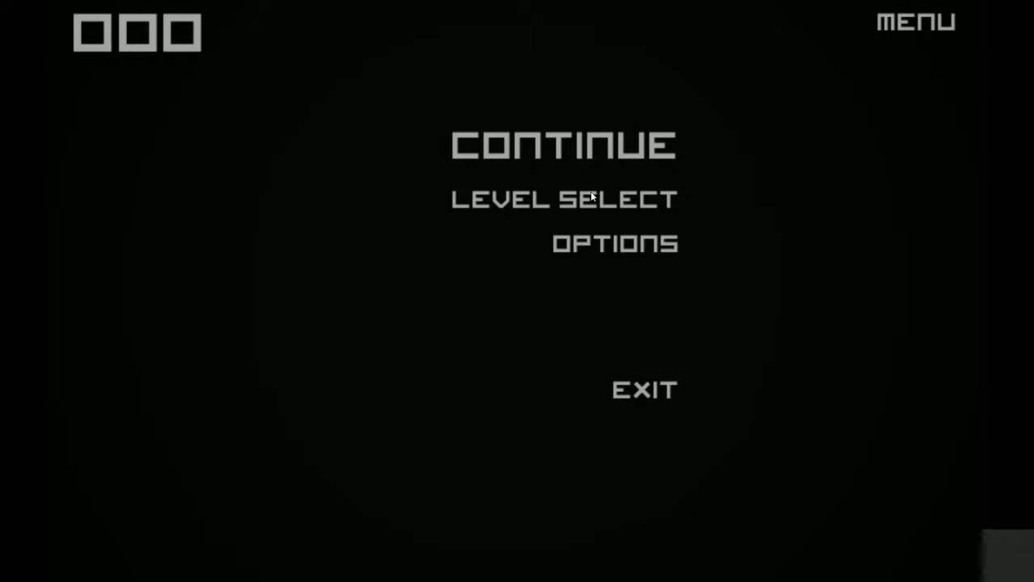
pyautogui.moveTo(594, 147)
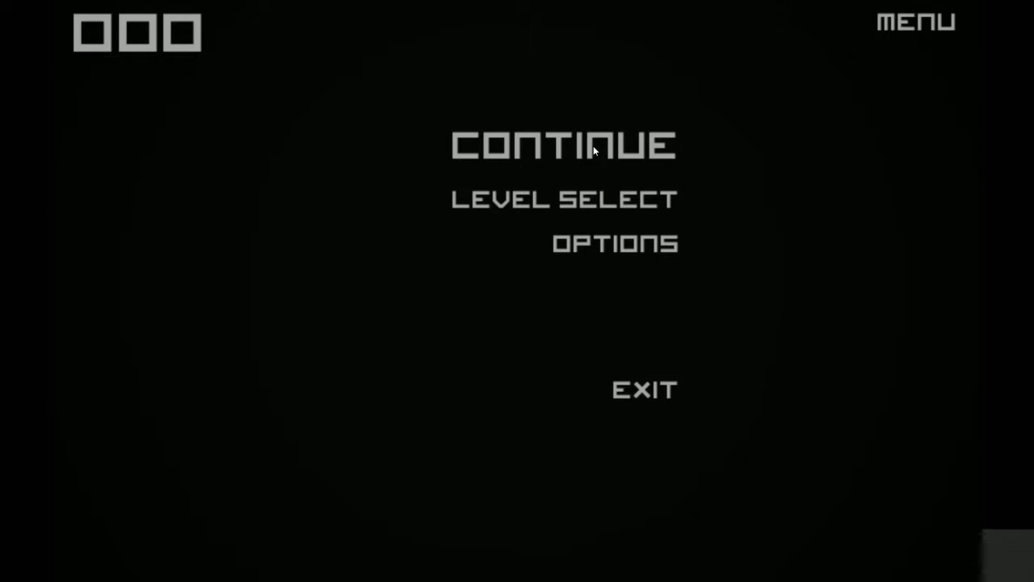
# Resume from the main menu and link the orange and green pairs to clear levels 001 and 002
pyautogui.click(563, 145)
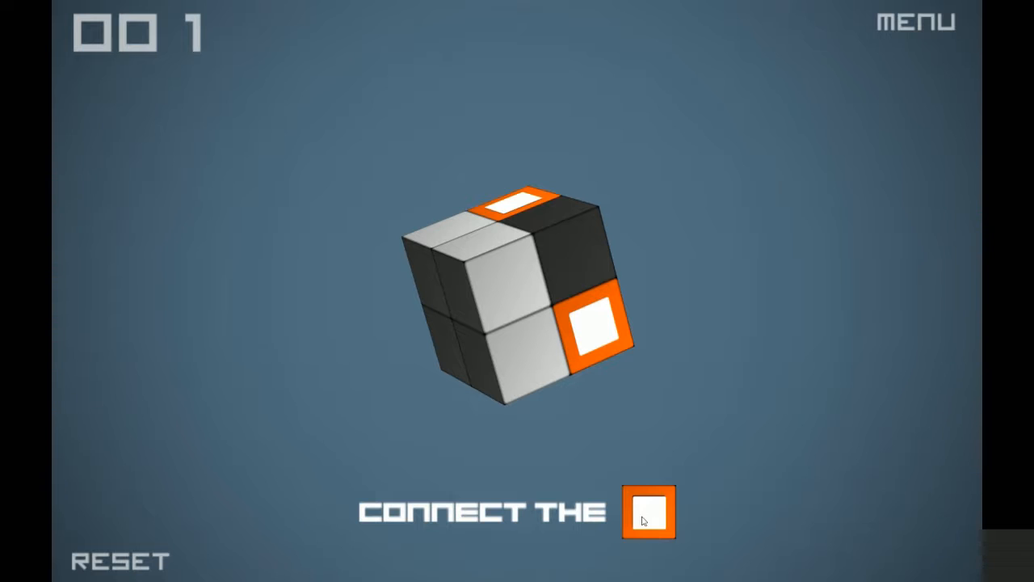
pyautogui.moveTo(556, 253)
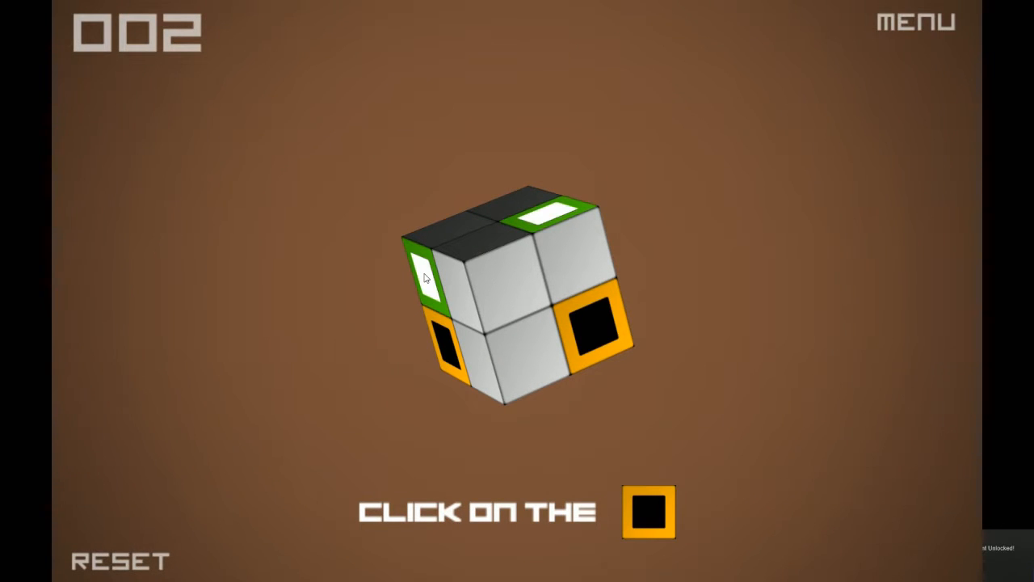
pyautogui.click(443, 338)
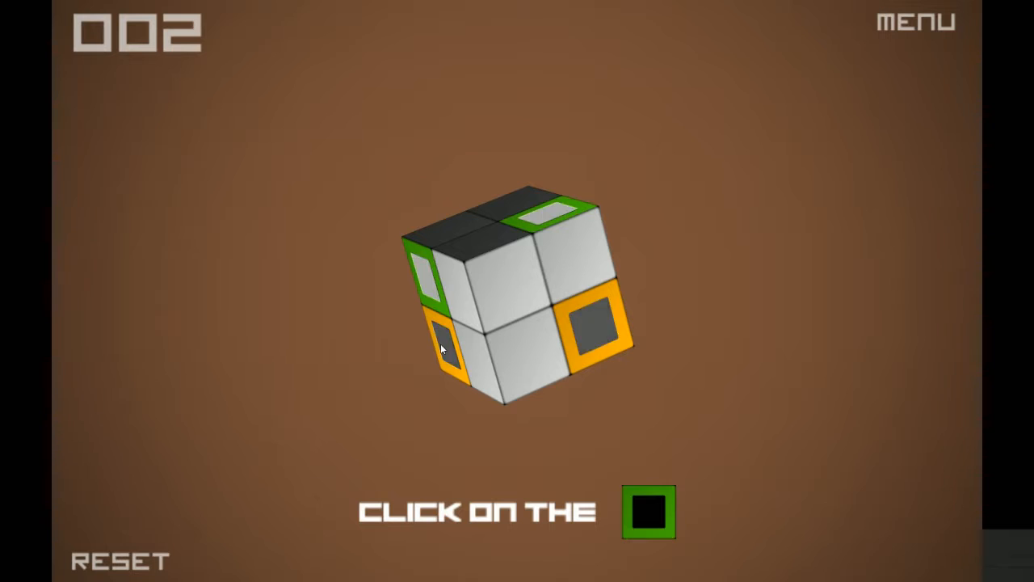
pyautogui.click(443, 332)
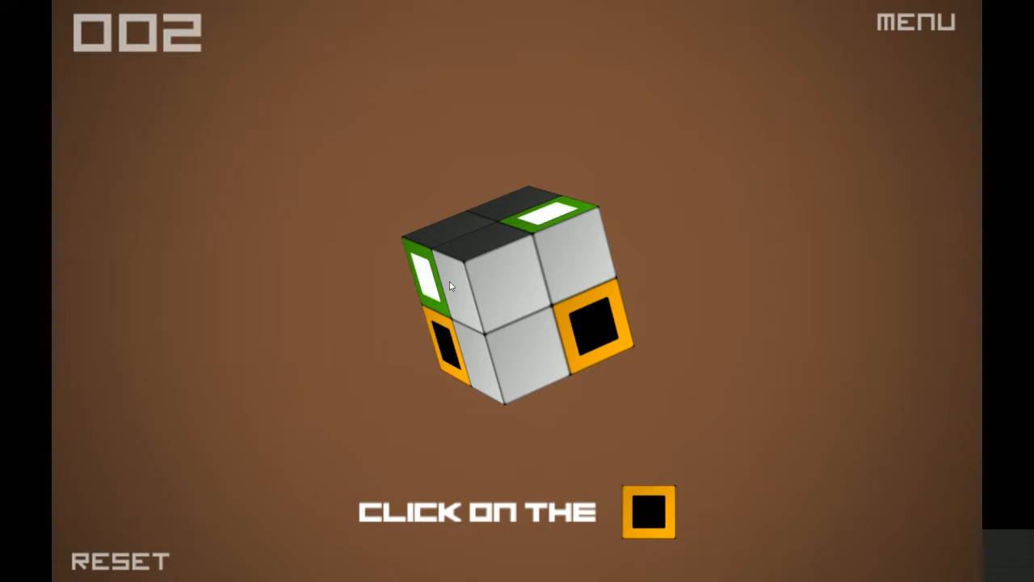
pyautogui.click(517, 340)
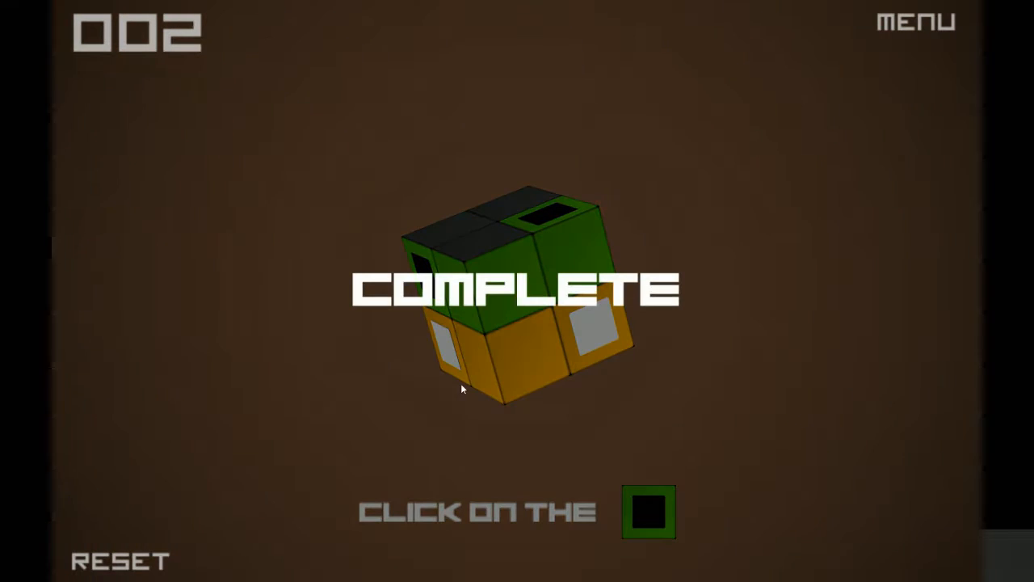
pyautogui.click(646, 512)
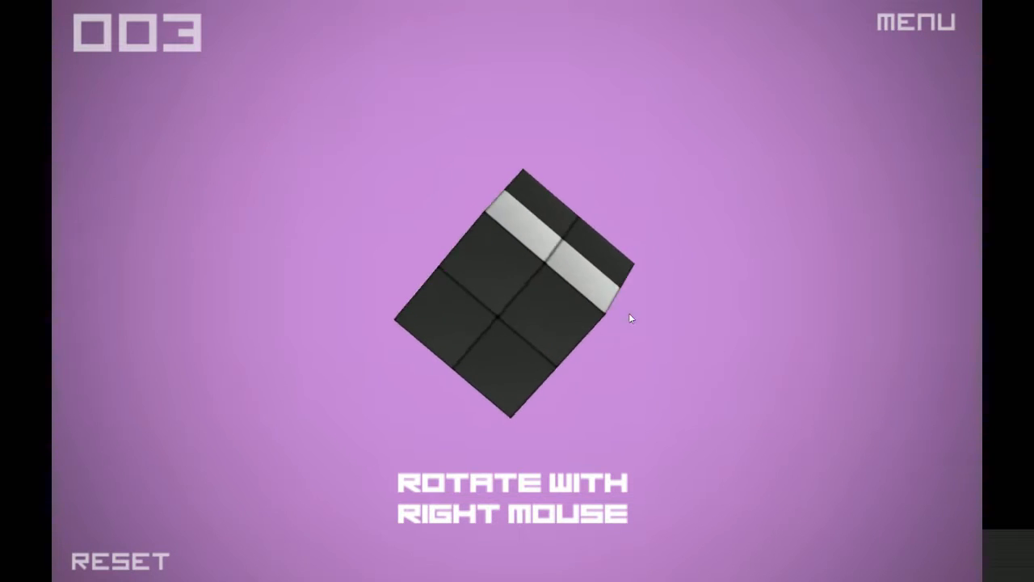
# Rotate the level 003 cube to reveal its hidden faces
pyautogui.moveTo(630, 319); pyautogui.dragTo(606, 349)
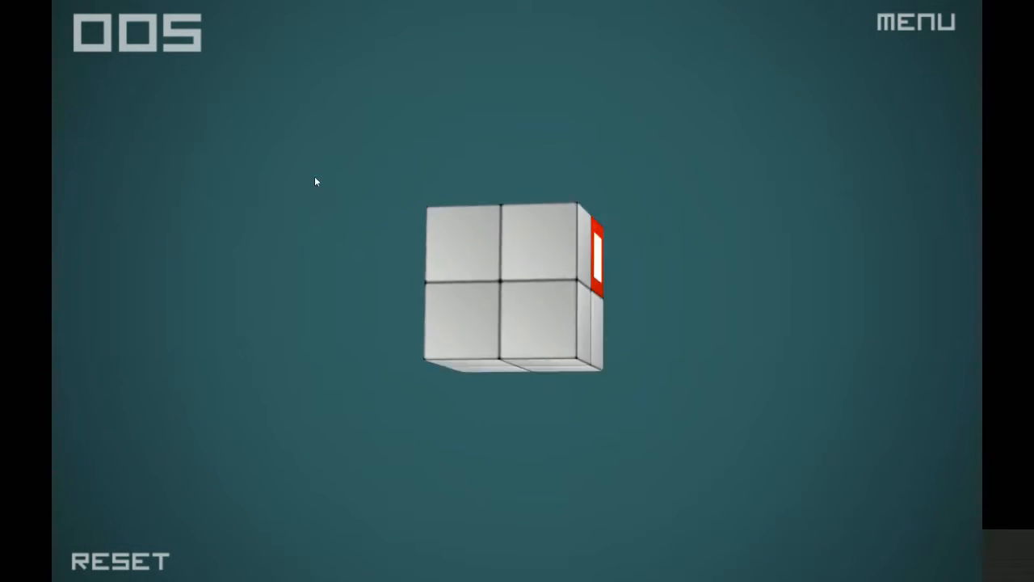
# Rotate the level 005 cube and link its orange squares, turning toward the red pair
pyautogui.moveTo(315, 181); pyautogui.dragTo(488, 353)
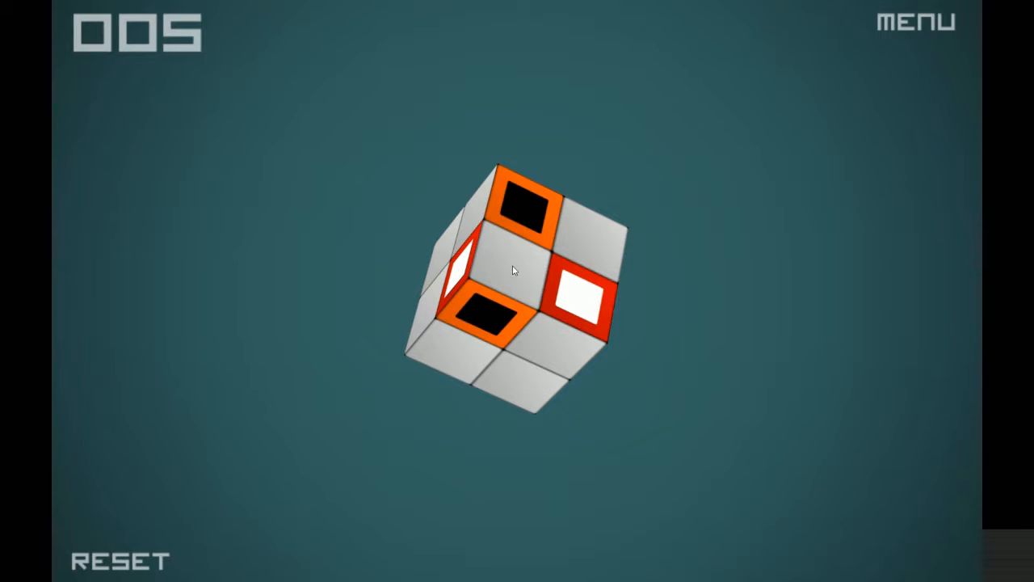
pyautogui.click(507, 275)
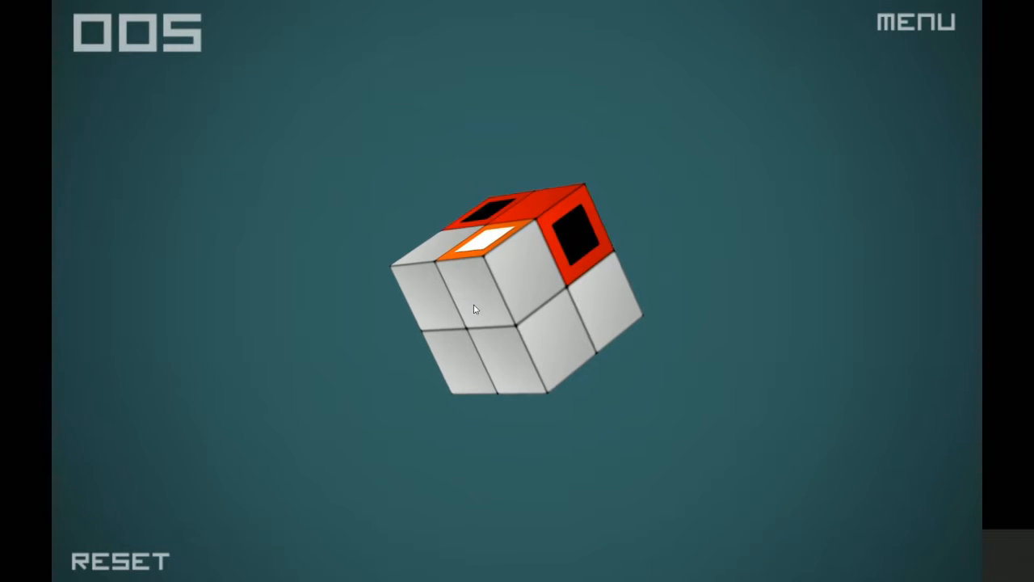
pyautogui.moveTo(475, 310); pyautogui.dragTo(527, 326)
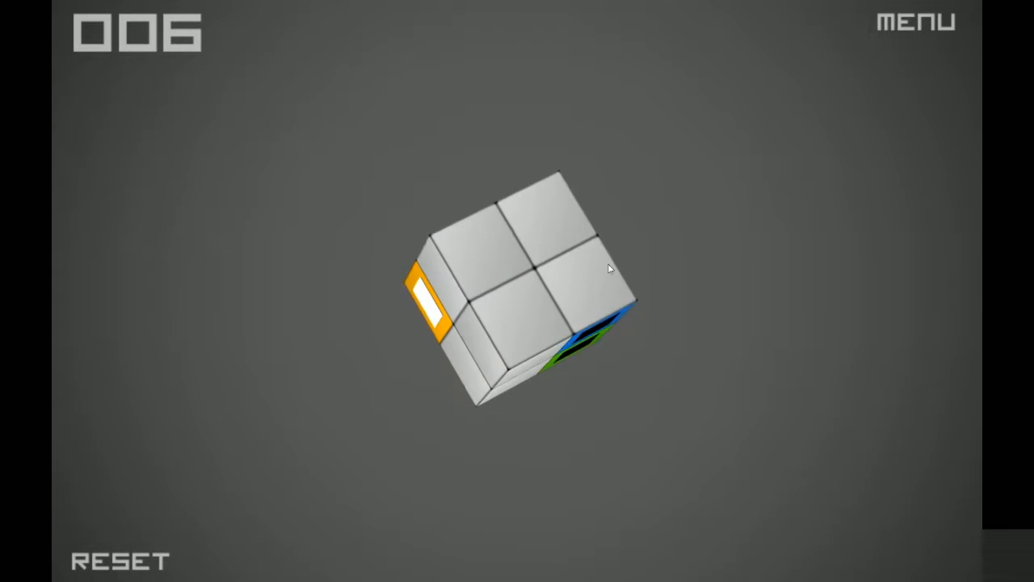
# Rotate the level 006 cube and start linking its green and blue squares
pyautogui.moveTo(611, 268); pyautogui.dragTo(488, 278)
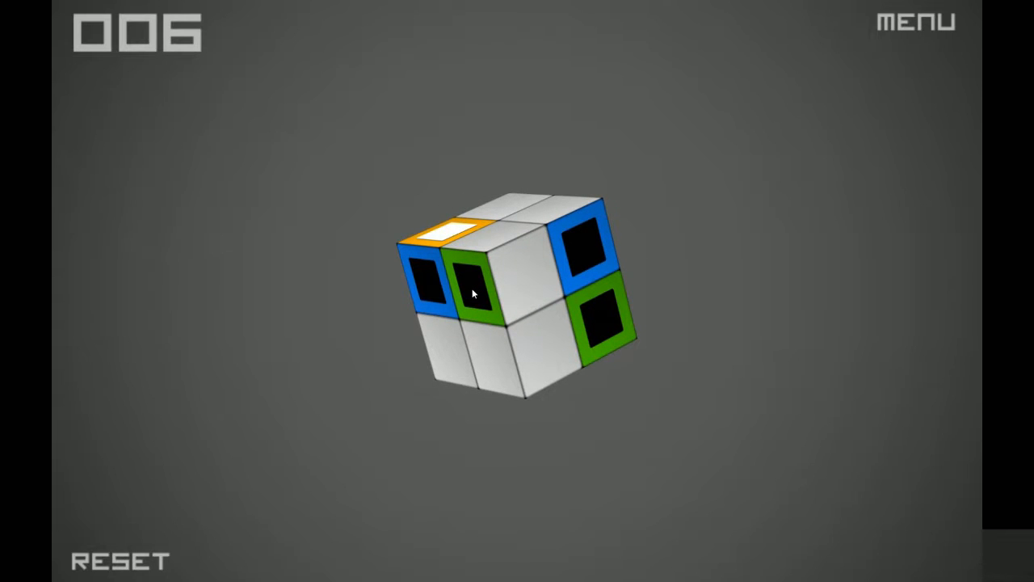
pyautogui.click(472, 294)
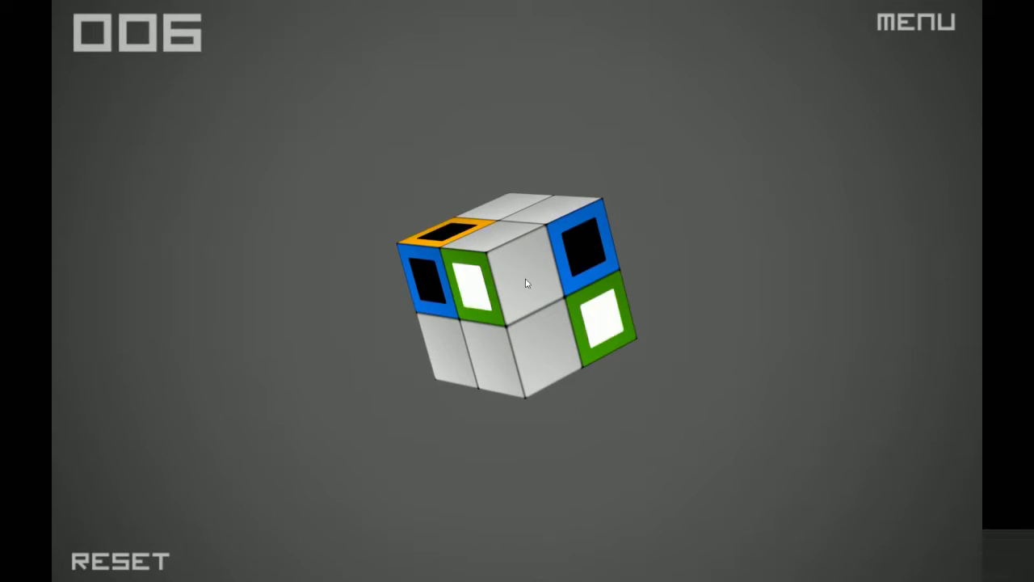
pyautogui.moveTo(525, 283); pyautogui.dragTo(472, 242)
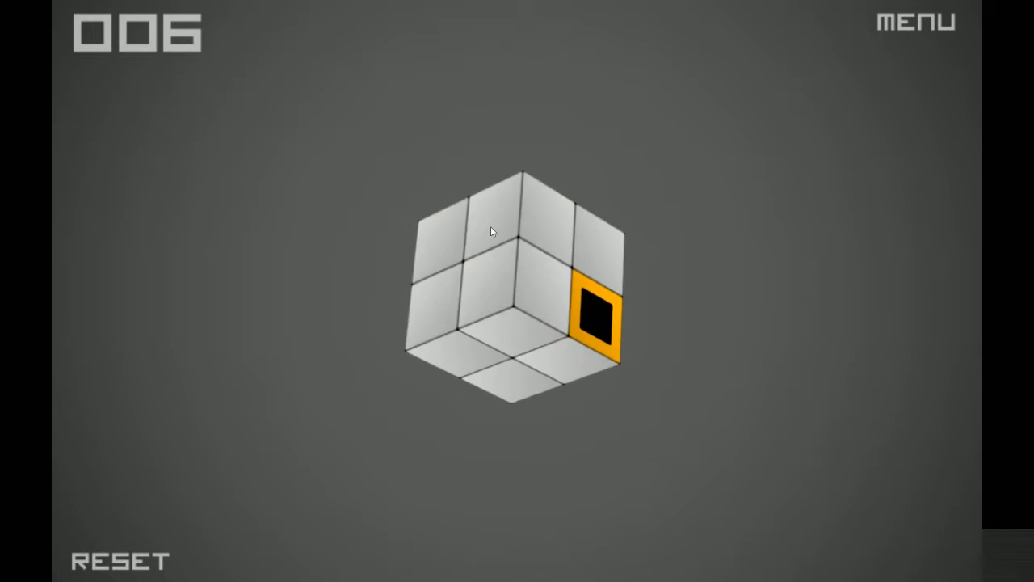
pyautogui.moveTo(493, 233); pyautogui.dragTo(465, 171)
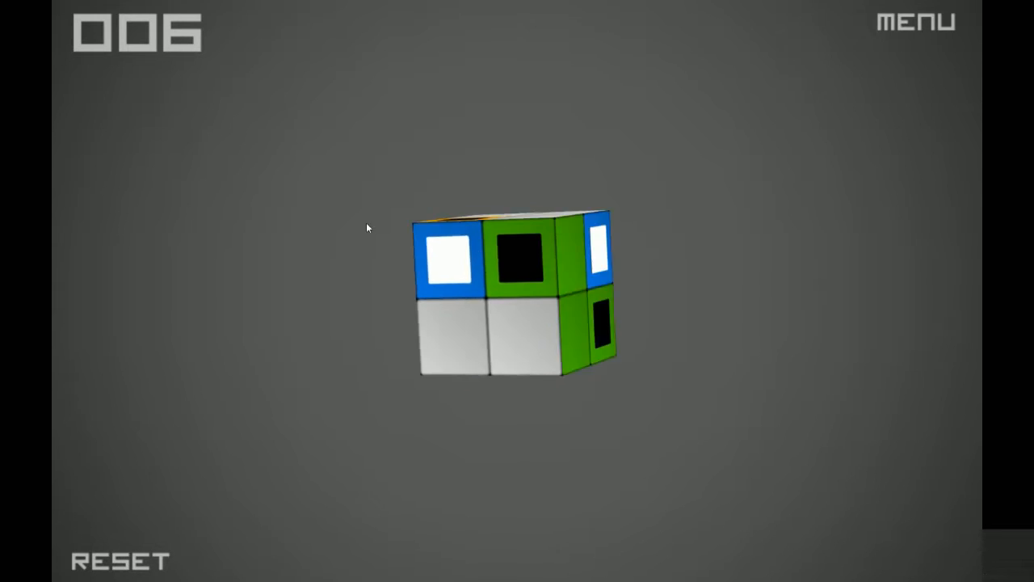
pyautogui.moveTo(452, 290); pyautogui.dragTo(572, 265)
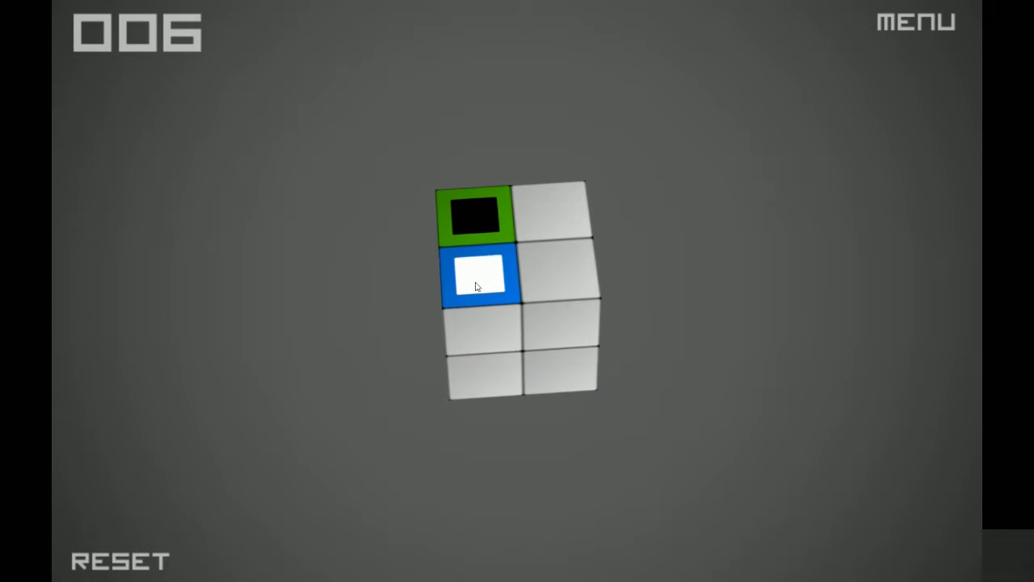
pyautogui.click(475, 278)
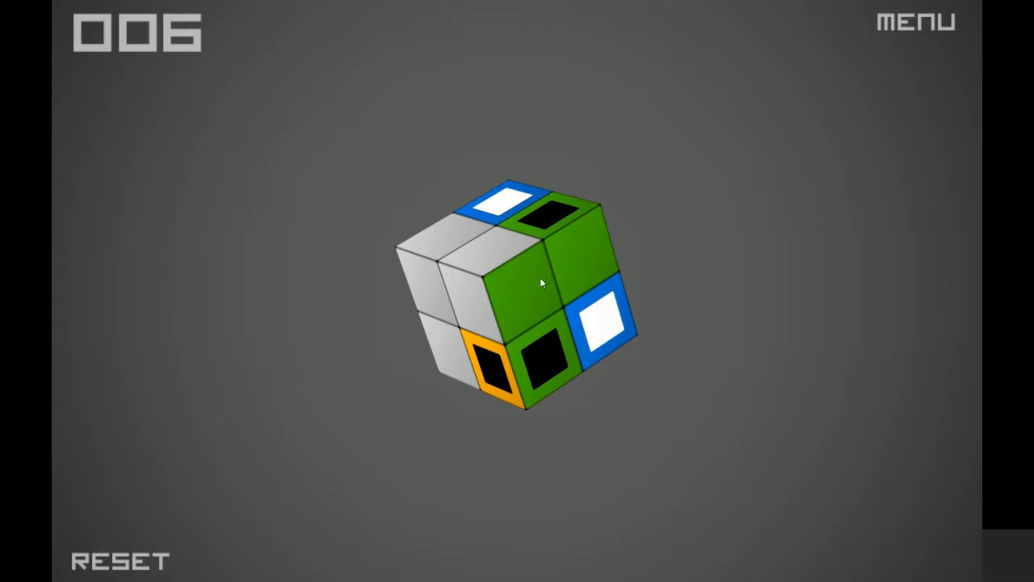
pyautogui.click(542, 283)
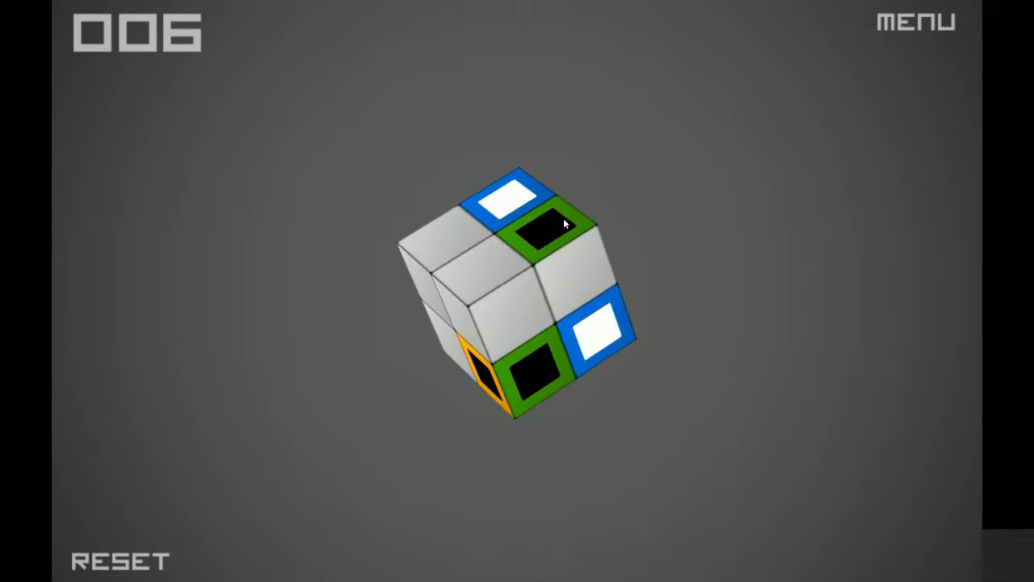
# Extend the orange path from its endpoint across several more squares of the cube
pyautogui.moveTo(566, 223); pyautogui.dragTo(459, 310)
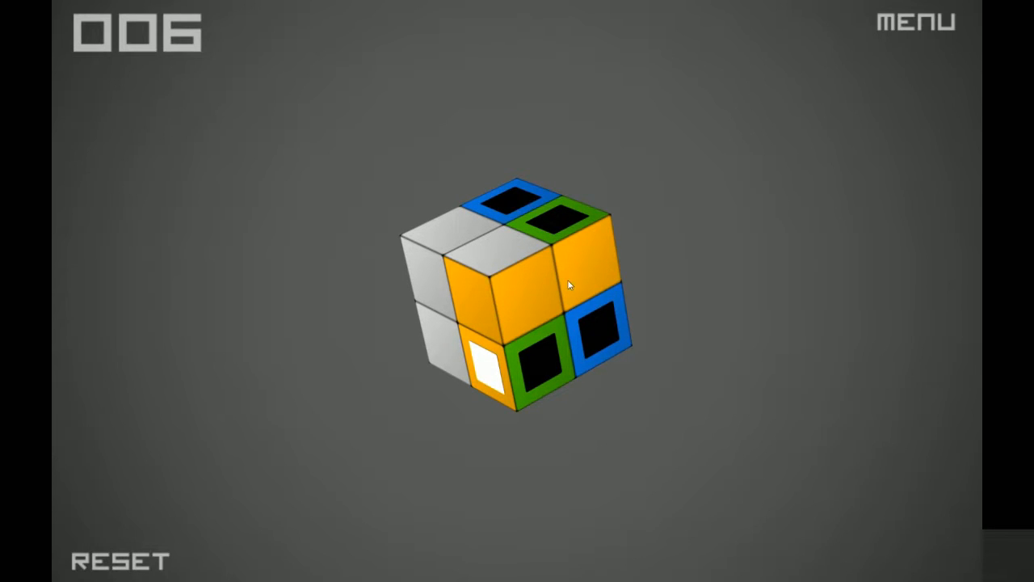
pyautogui.moveTo(465, 401)
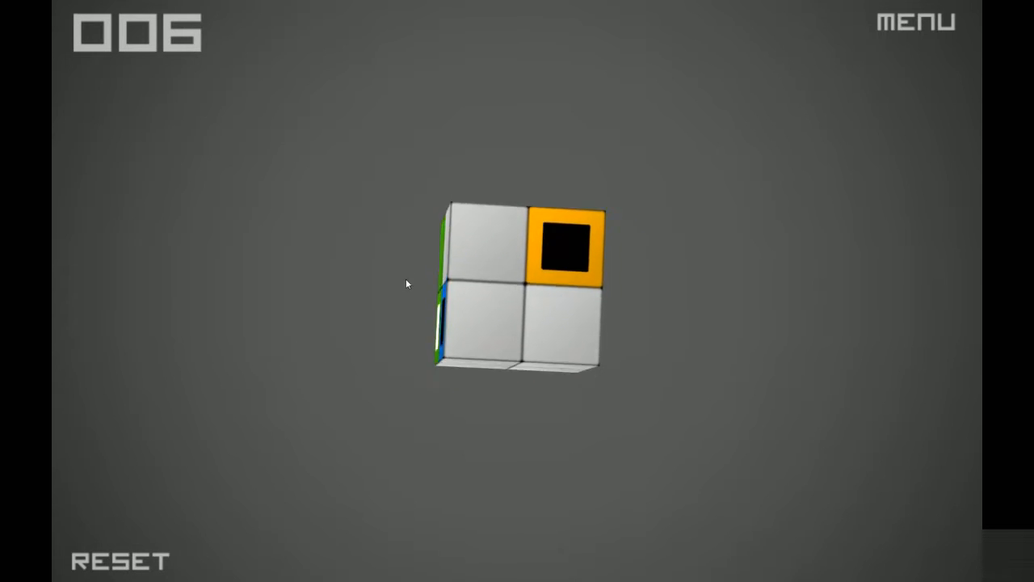
pyautogui.moveTo(408, 285); pyautogui.dragTo(572, 328)
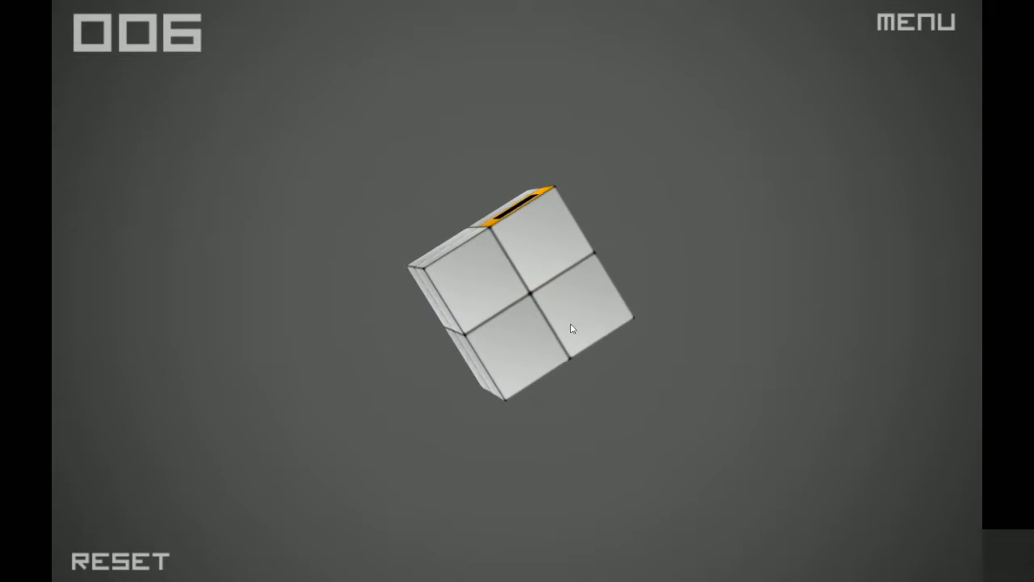
pyautogui.moveTo(572, 326); pyautogui.dragTo(488, 299)
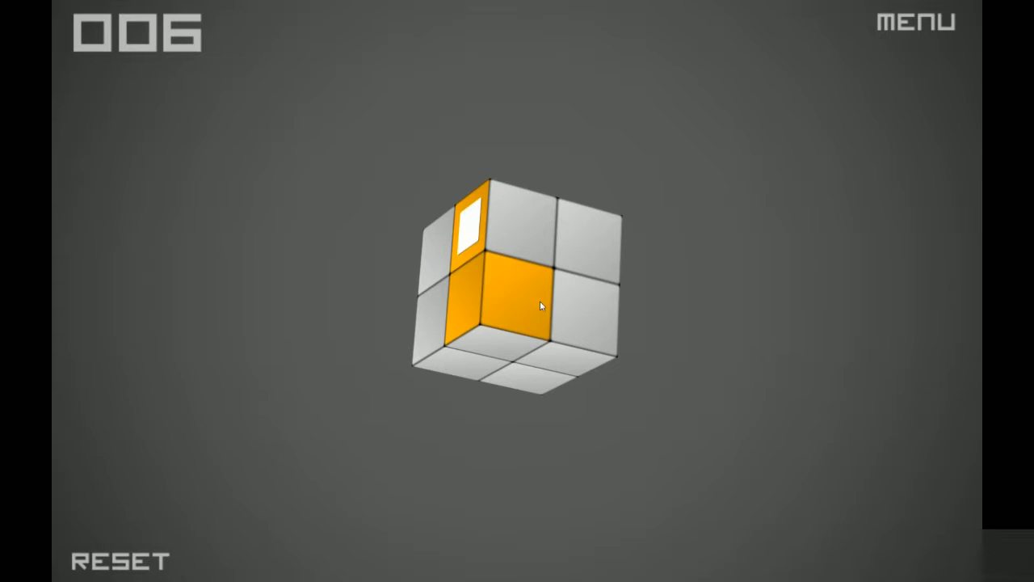
pyautogui.moveTo(542, 305); pyautogui.dragTo(531, 440)
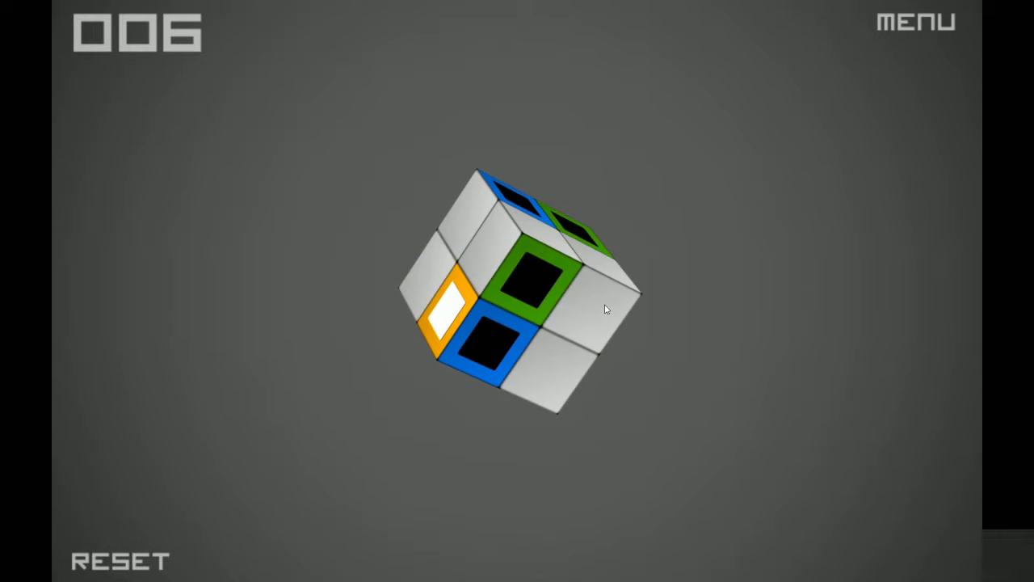
pyautogui.moveTo(606, 310); pyautogui.dragTo(546, 388)
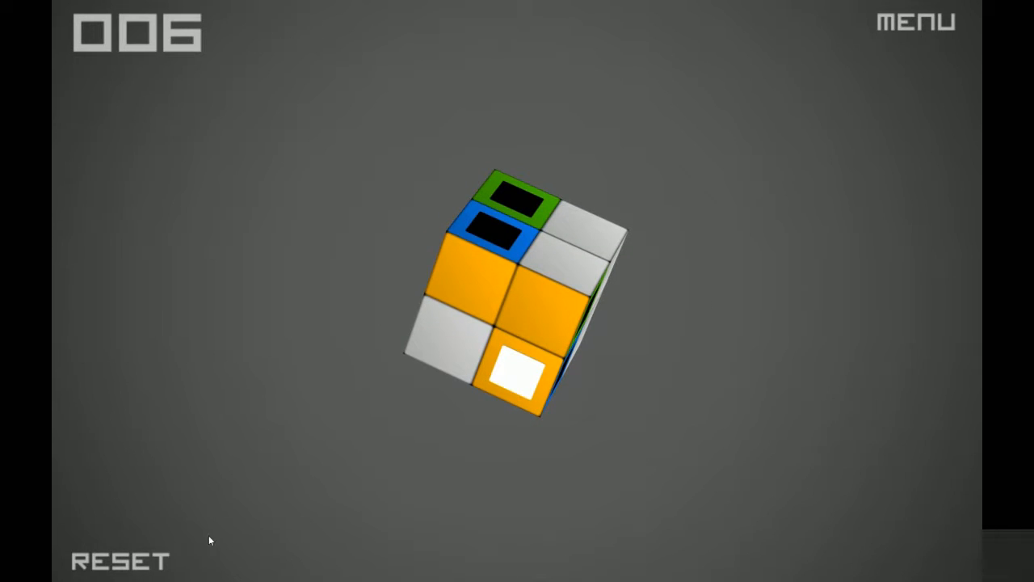
pyautogui.moveTo(351, 476)
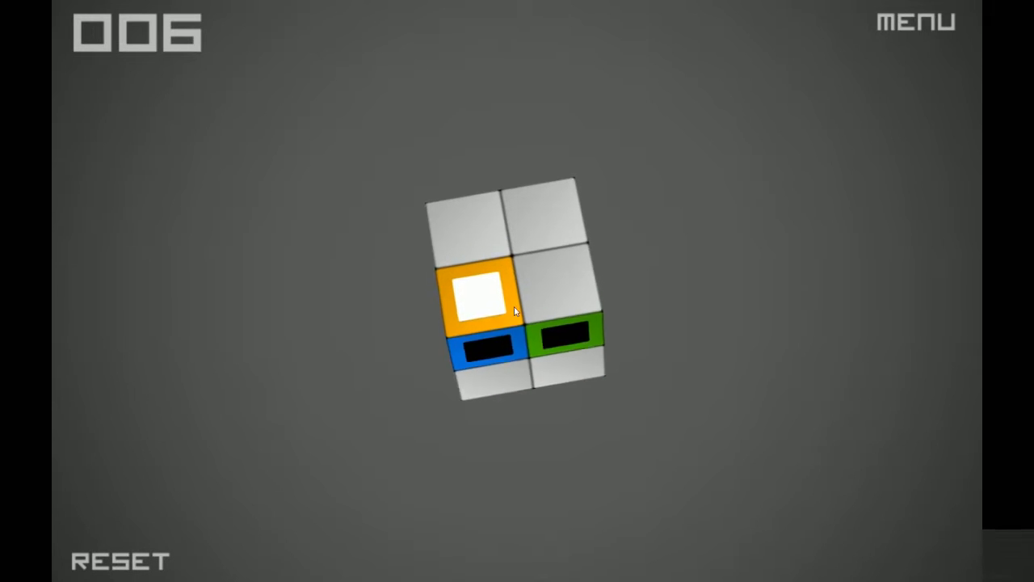
# Draw the blue and green paths between their endpoints to clear level 006
pyautogui.moveTo(515, 311); pyautogui.dragTo(569, 225)
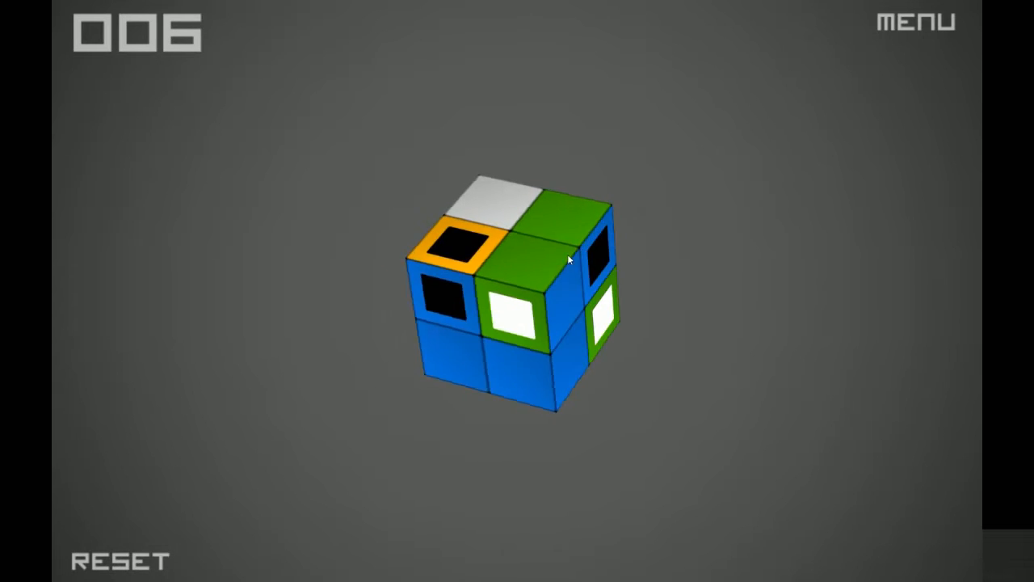
pyautogui.moveTo(566, 259); pyautogui.dragTo(542, 323)
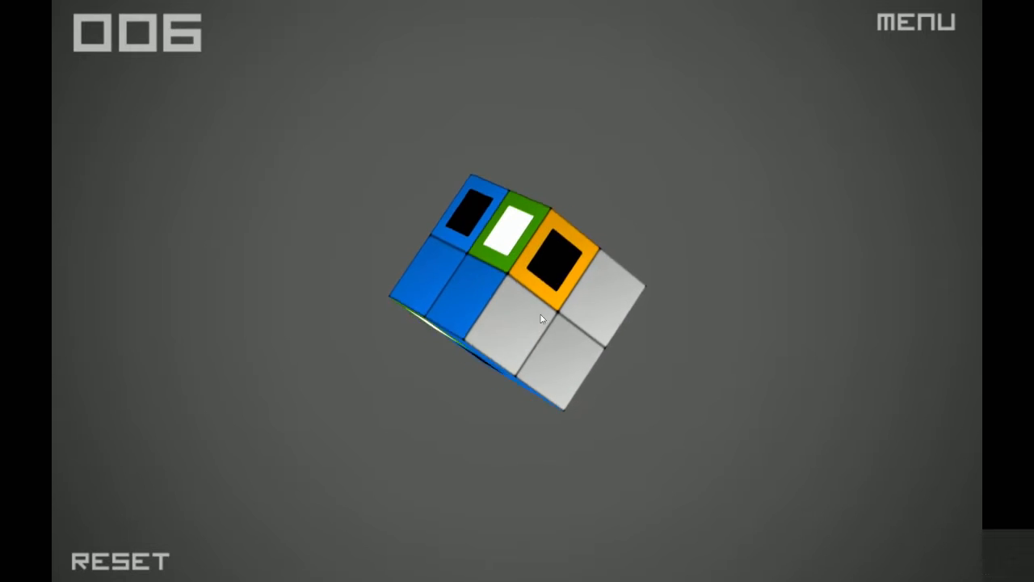
pyautogui.moveTo(541, 320); pyautogui.dragTo(532, 413)
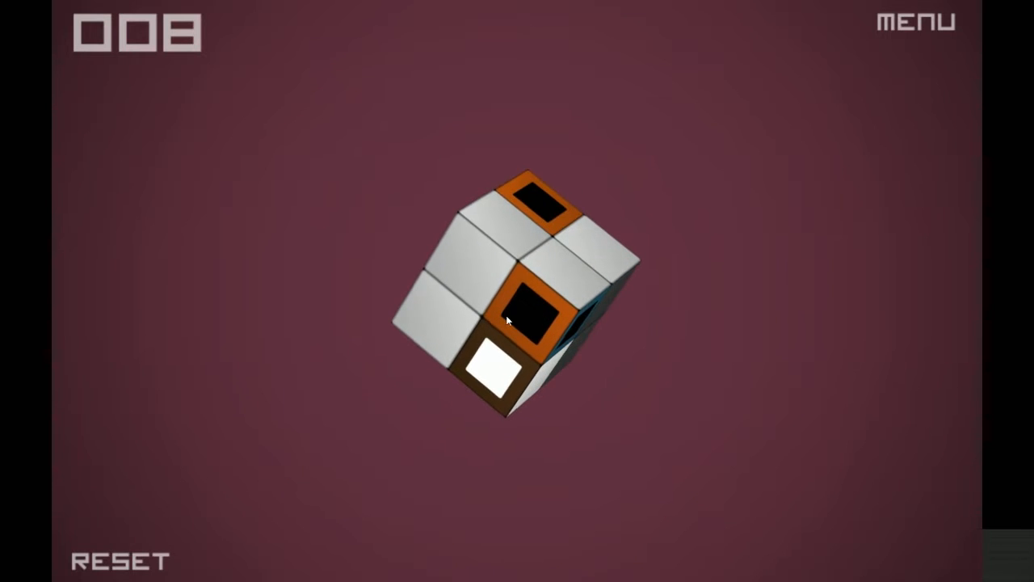
# Lay the dark blue path to its matching square to clear level 008
pyautogui.moveTo(508, 319); pyautogui.dragTo(566, 295)
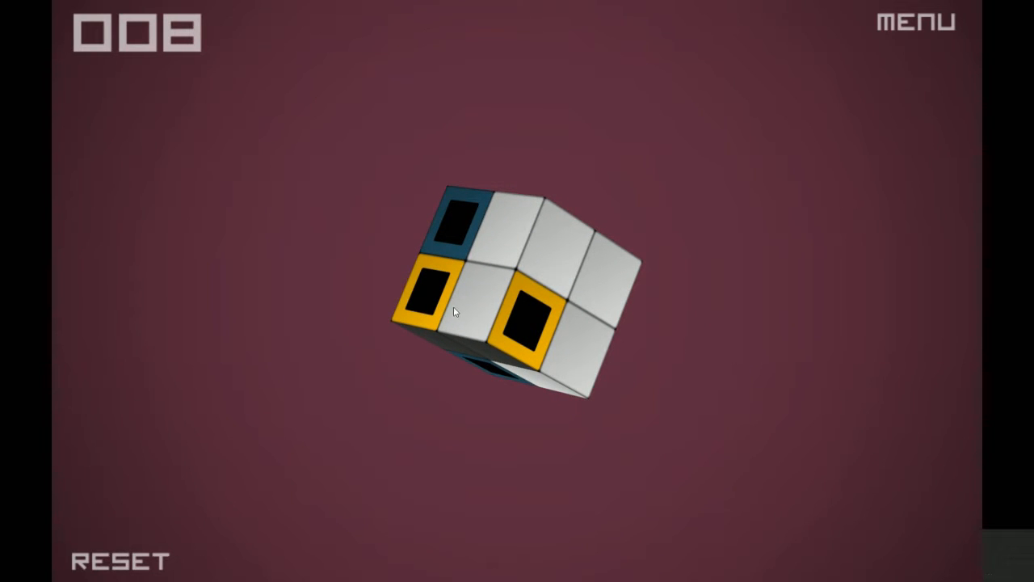
pyautogui.click(429, 299)
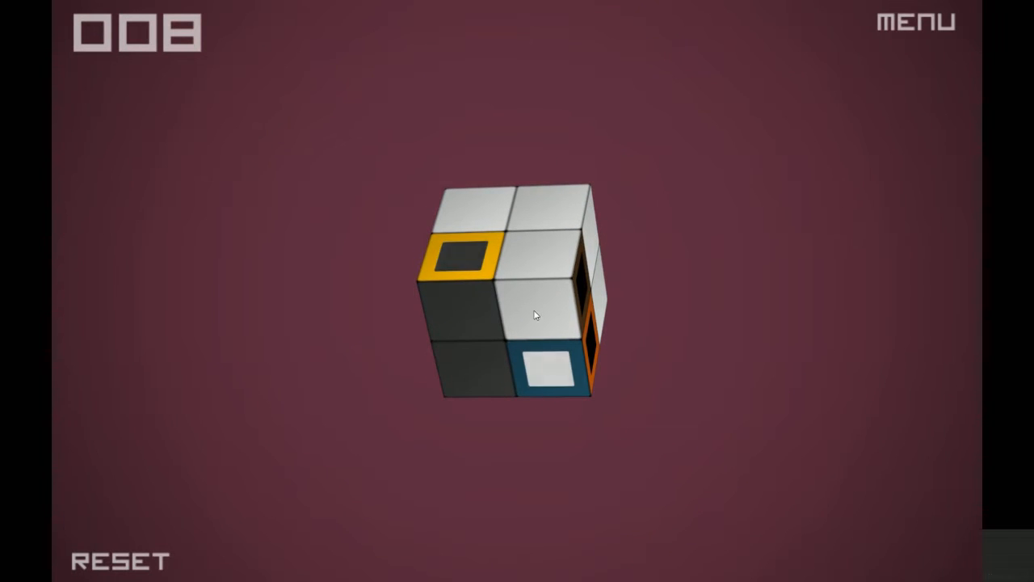
pyautogui.moveTo(533, 315); pyautogui.dragTo(477, 256)
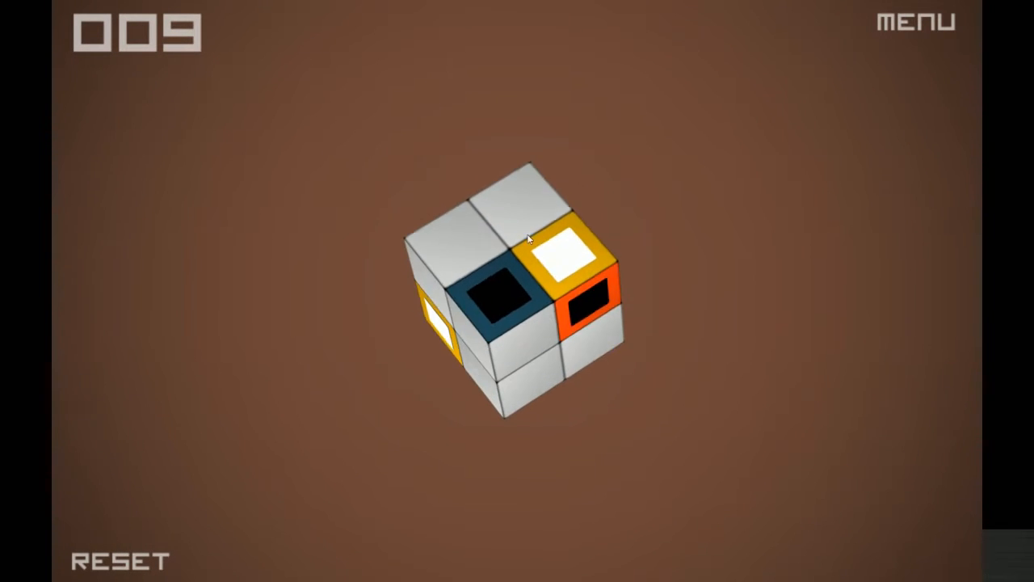
# Inspect the level 009 cube's faces and start the orange and dark blue paths
pyautogui.moveTo(525, 240); pyautogui.dragTo(566, 271)
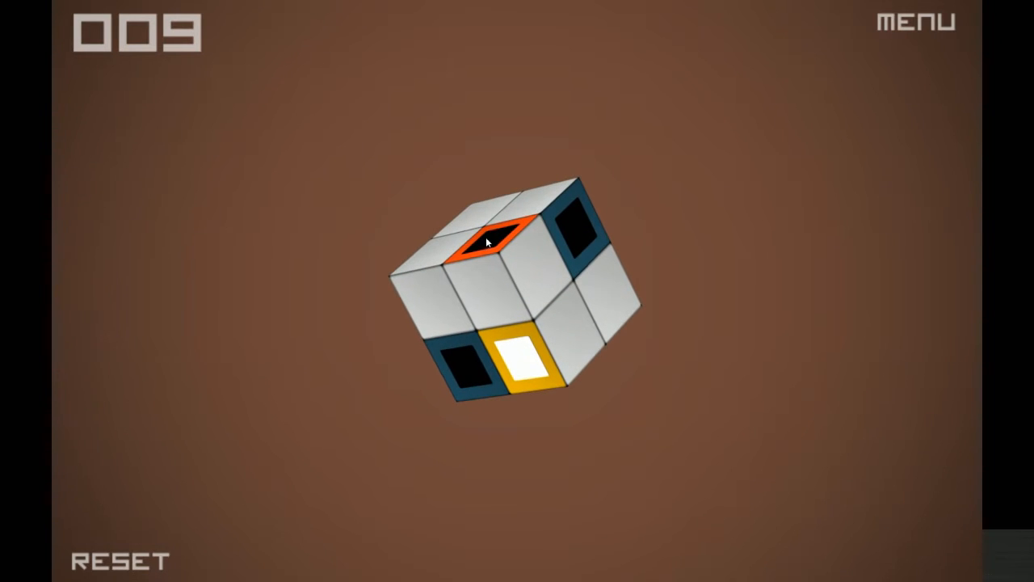
pyautogui.moveTo(488, 239); pyautogui.dragTo(530, 202)
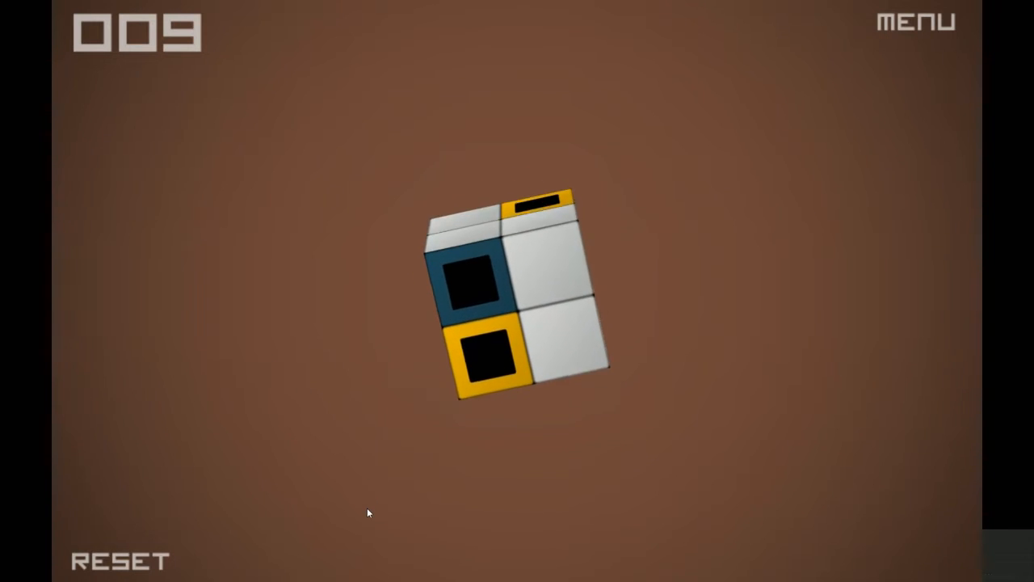
pyautogui.moveTo(368, 512); pyautogui.dragTo(323, 419)
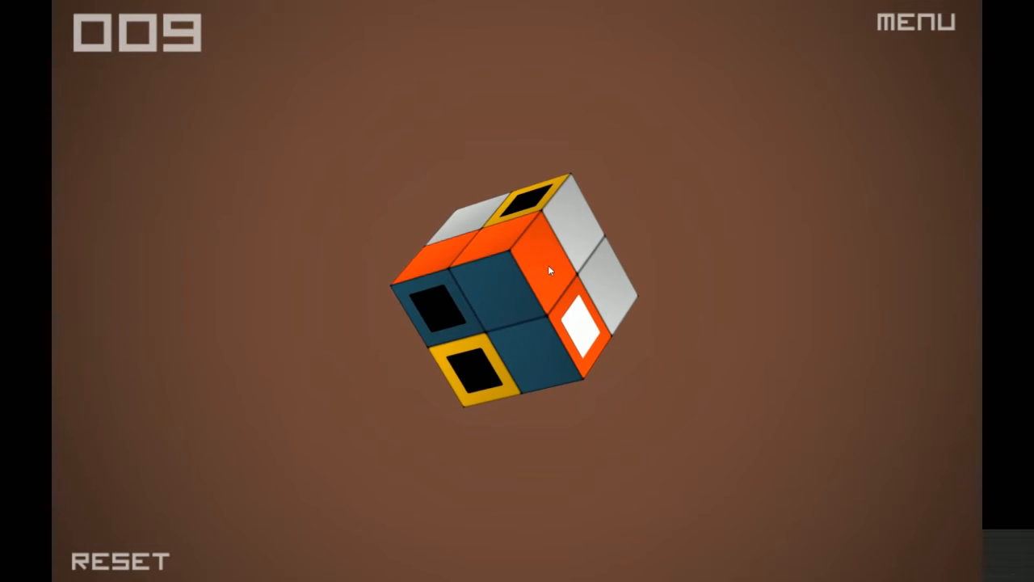
# Complete the last path on level 009
pyautogui.moveTo(550, 271); pyautogui.dragTo(562, 372)
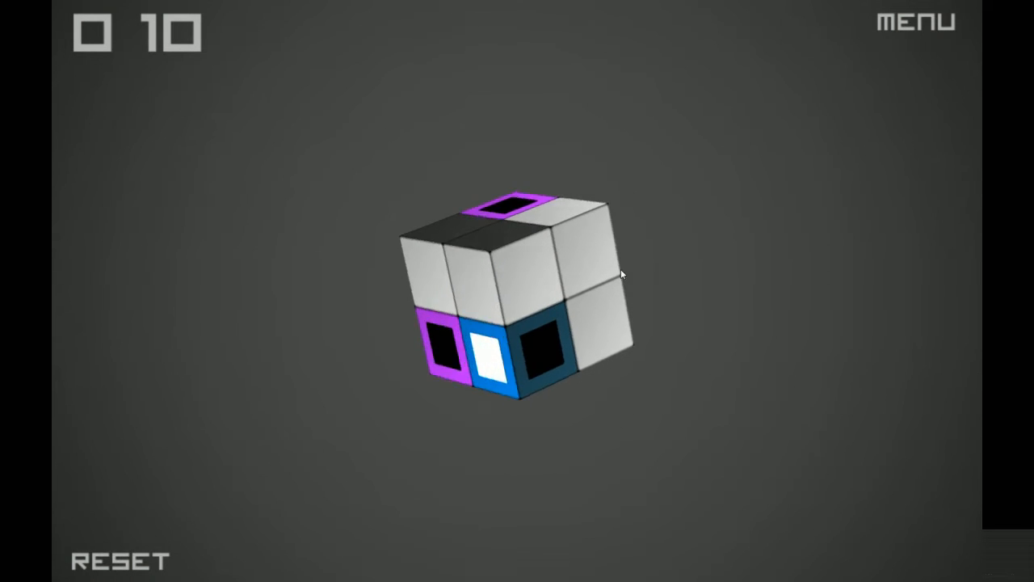
# Rotate the level 010 cube and draw the purple path across two squares to clear it
pyautogui.moveTo(622, 274); pyautogui.dragTo(450, 249)
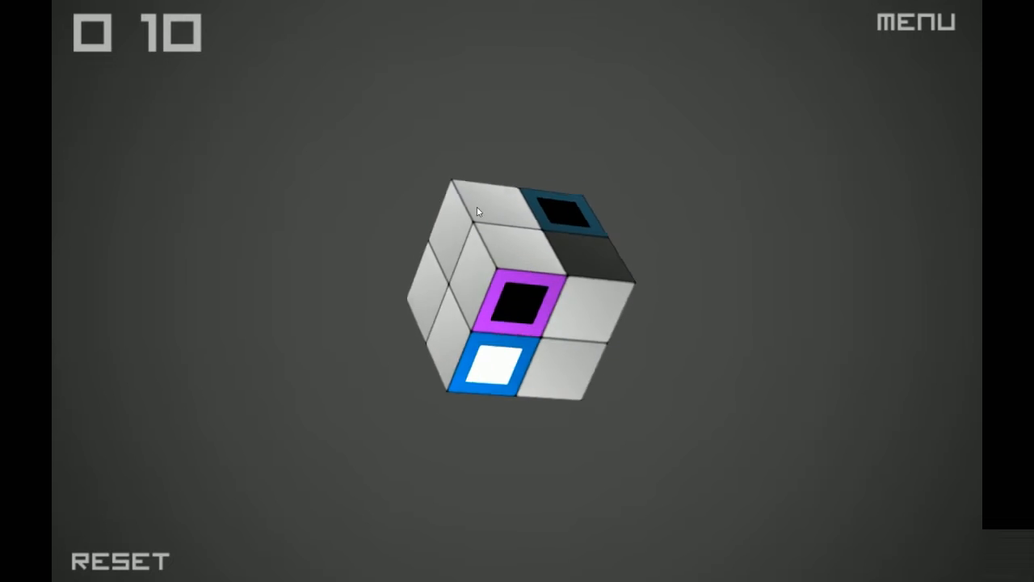
pyautogui.moveTo(476, 212); pyautogui.dragTo(582, 352)
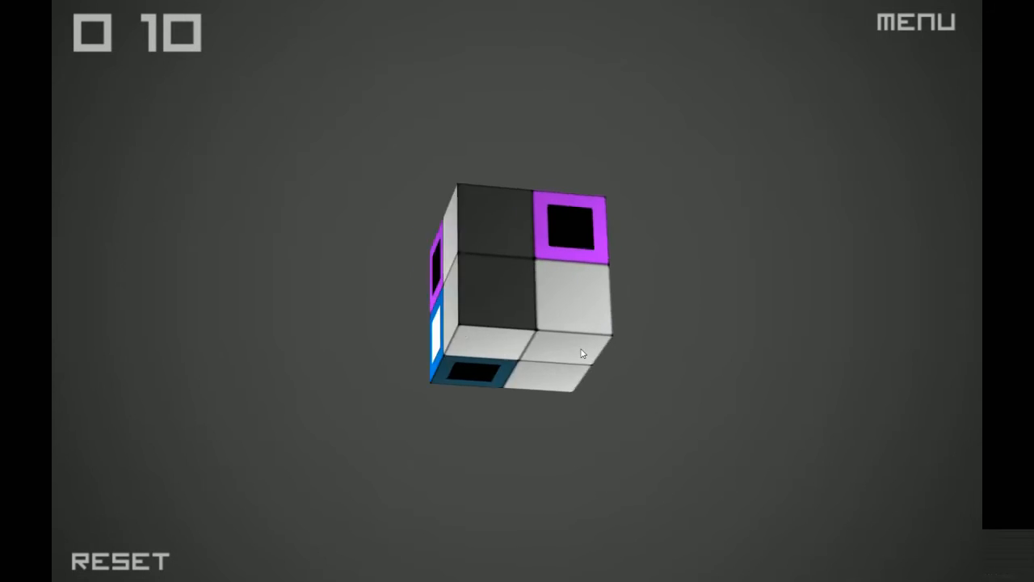
pyautogui.moveTo(582, 353); pyautogui.dragTo(452, 273)
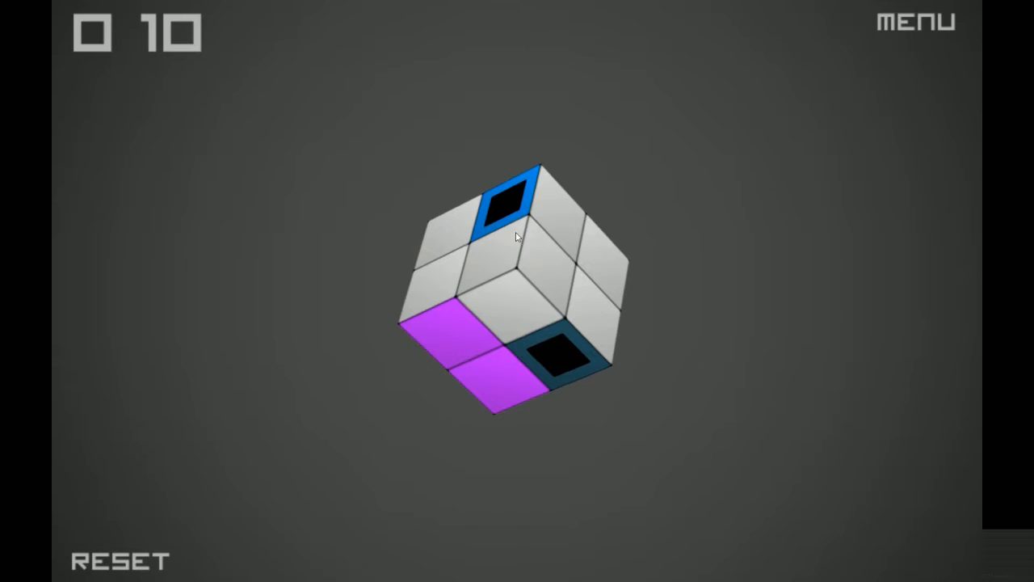
pyautogui.moveTo(517, 283); pyautogui.dragTo(472, 299)
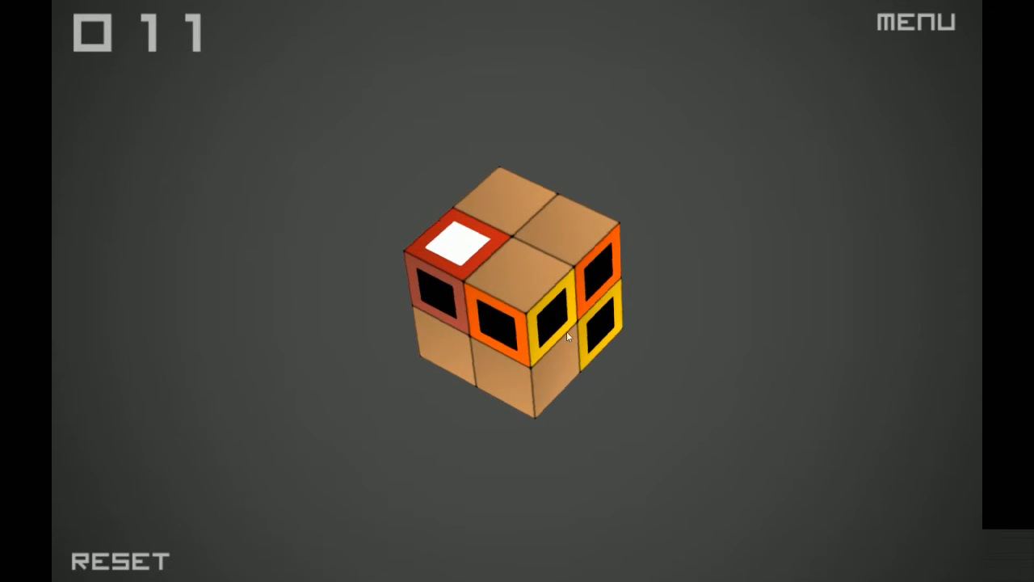
# Link the orange and yellow pairs on the tan cube to clear level 011
pyautogui.moveTo(569, 334); pyautogui.dragTo(484, 271)
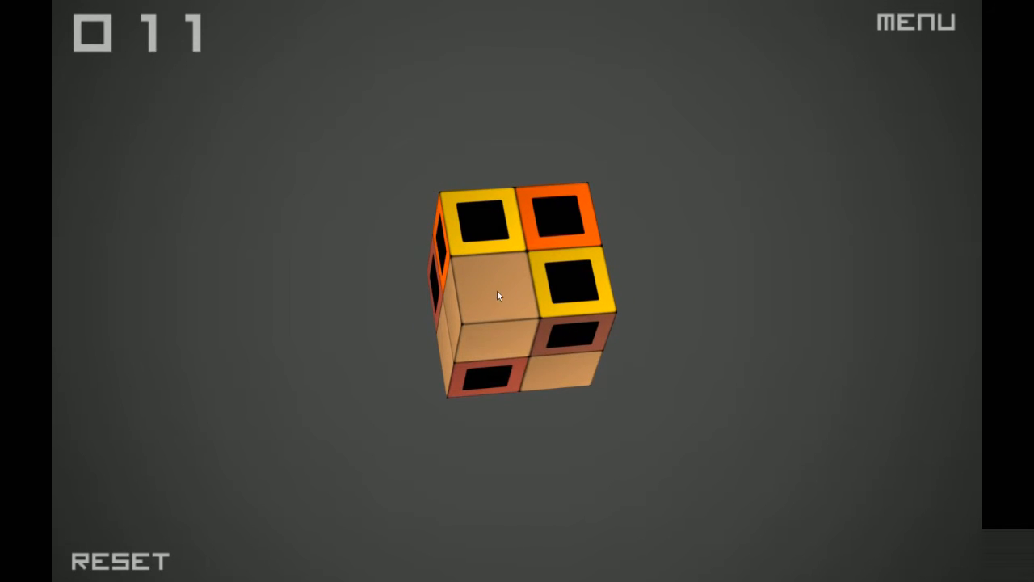
pyautogui.moveTo(498, 294); pyautogui.dragTo(486, 413)
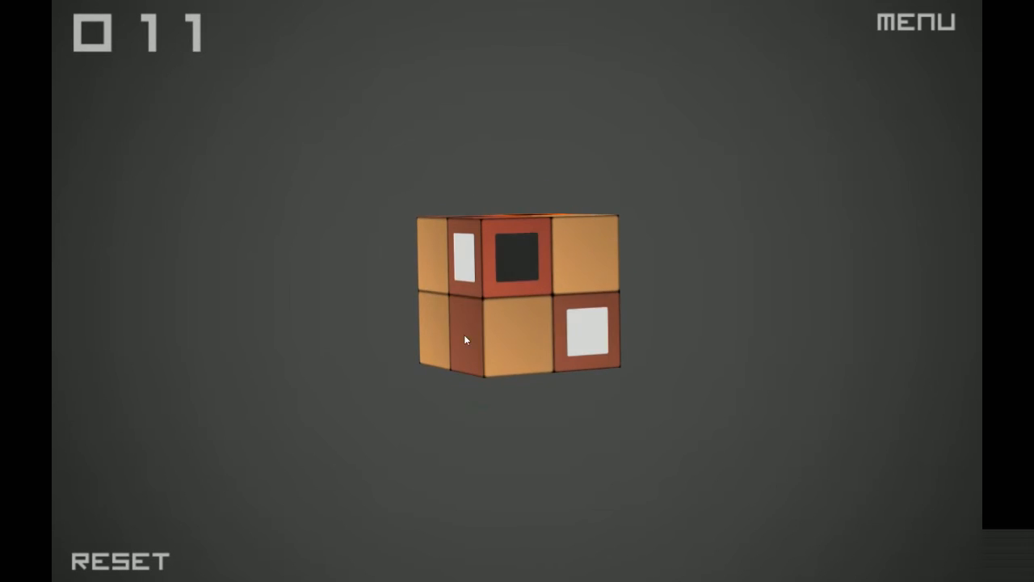
pyautogui.moveTo(465, 339); pyautogui.dragTo(562, 262)
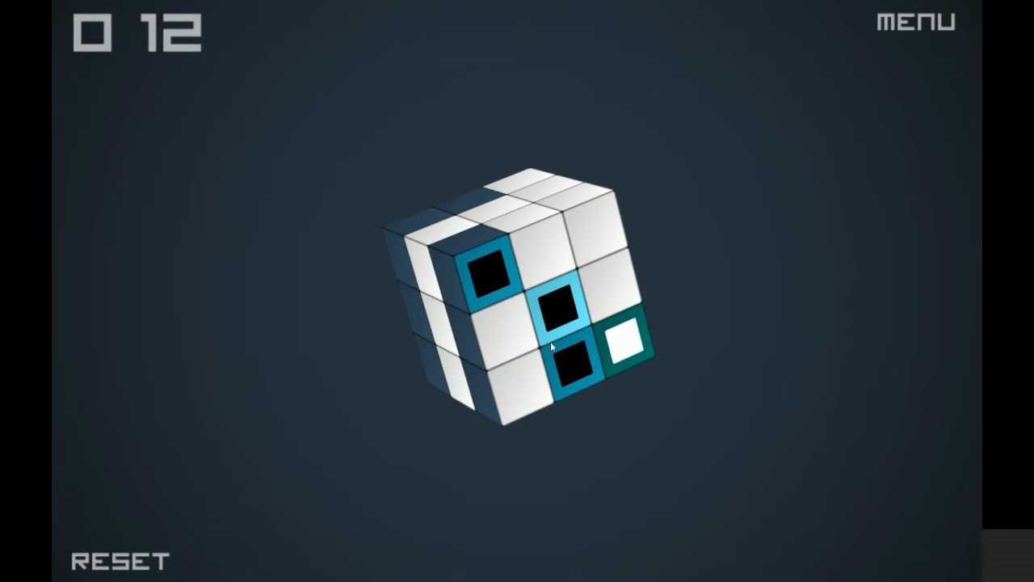
# Mark two blue squares to start level 012's first path, turning the cube toward its other faces
pyautogui.moveTo(553, 348); pyautogui.dragTo(297, 292)
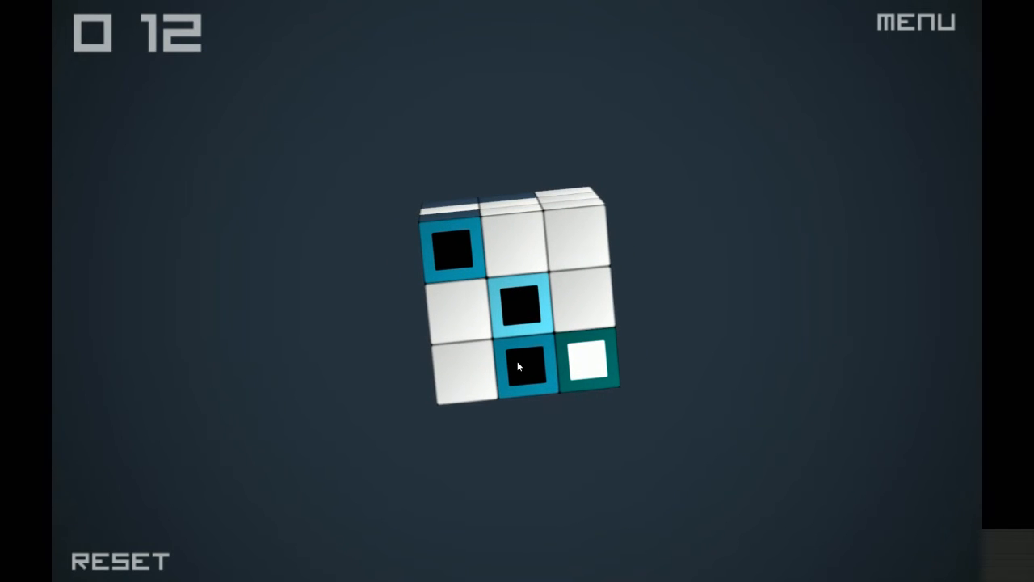
pyautogui.click(523, 368)
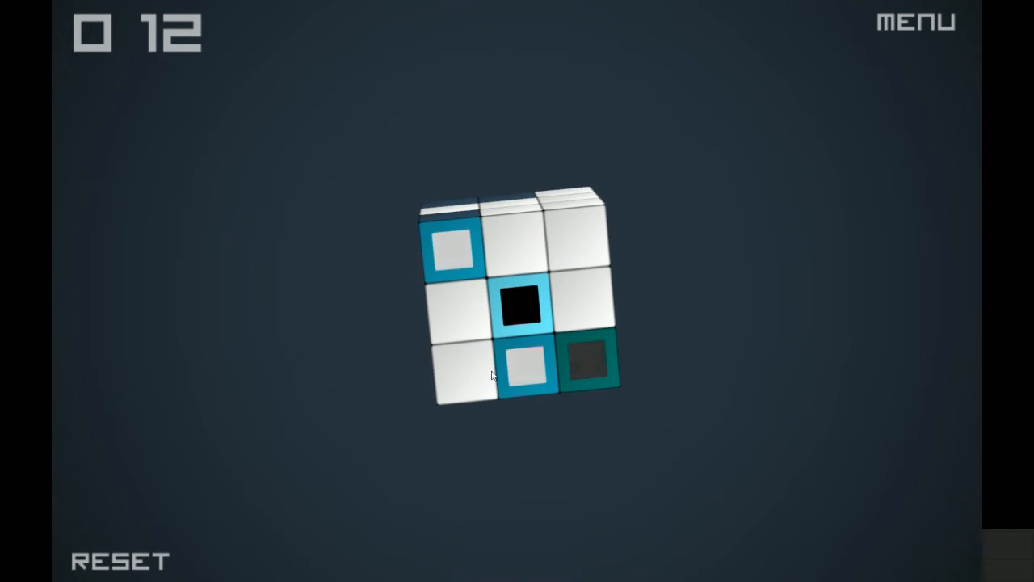
pyautogui.click(520, 311)
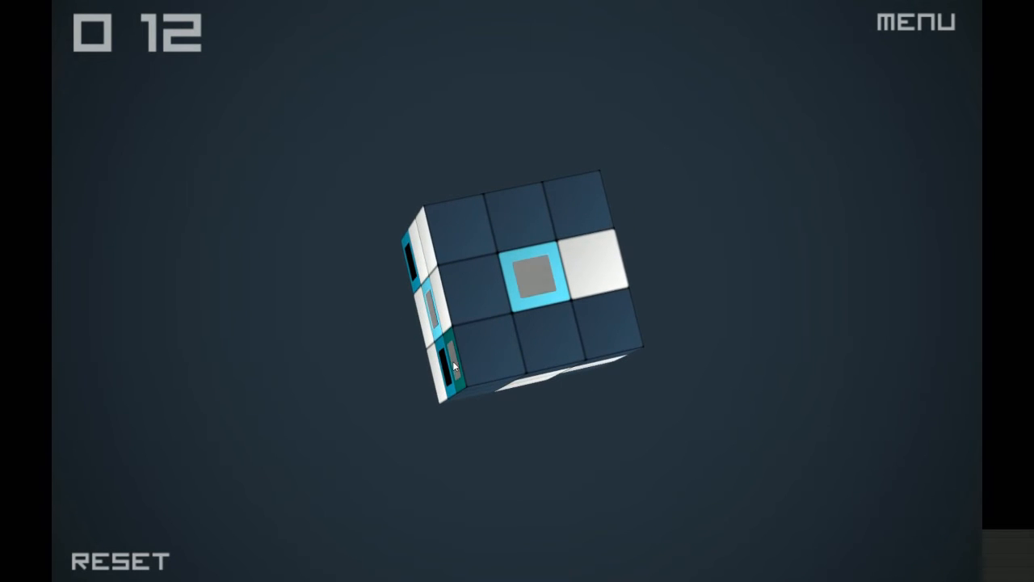
pyautogui.moveTo(452, 363); pyautogui.dragTo(546, 385)
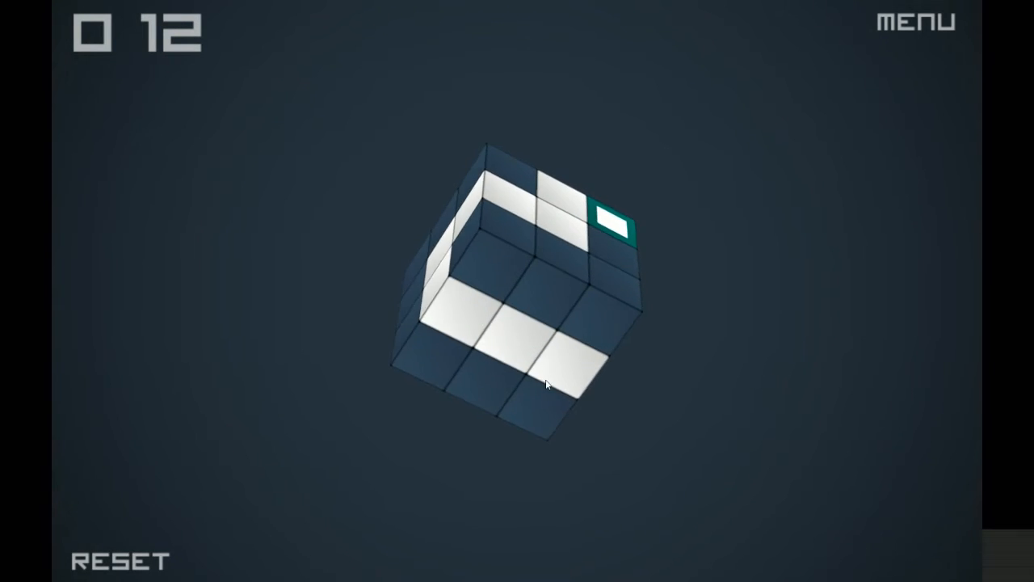
pyautogui.moveTo(546, 385); pyautogui.dragTo(530, 343)
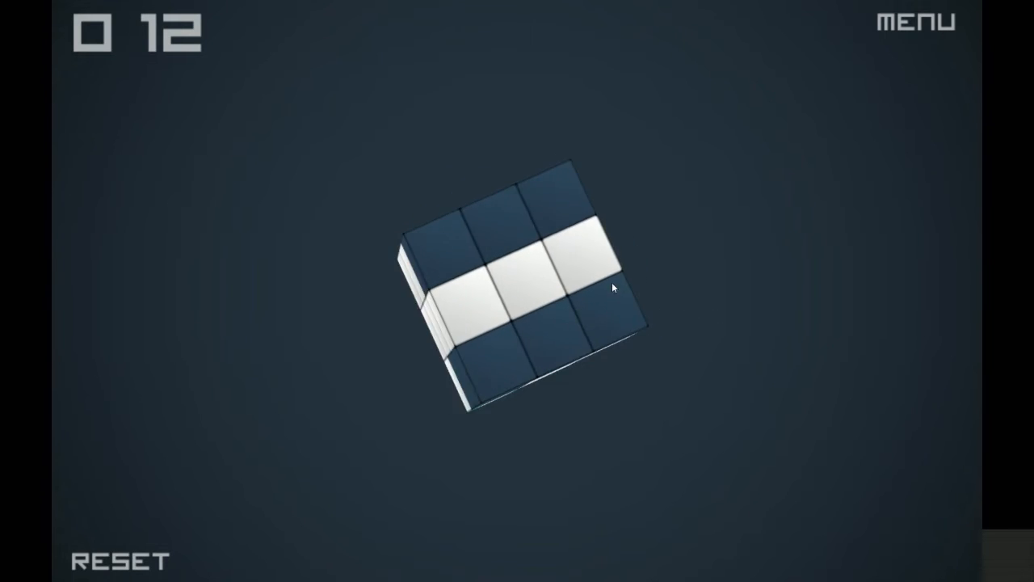
# Draw the path from a blue square to its matching teal square on the upper face
pyautogui.moveTo(613, 288); pyautogui.dragTo(388, 301)
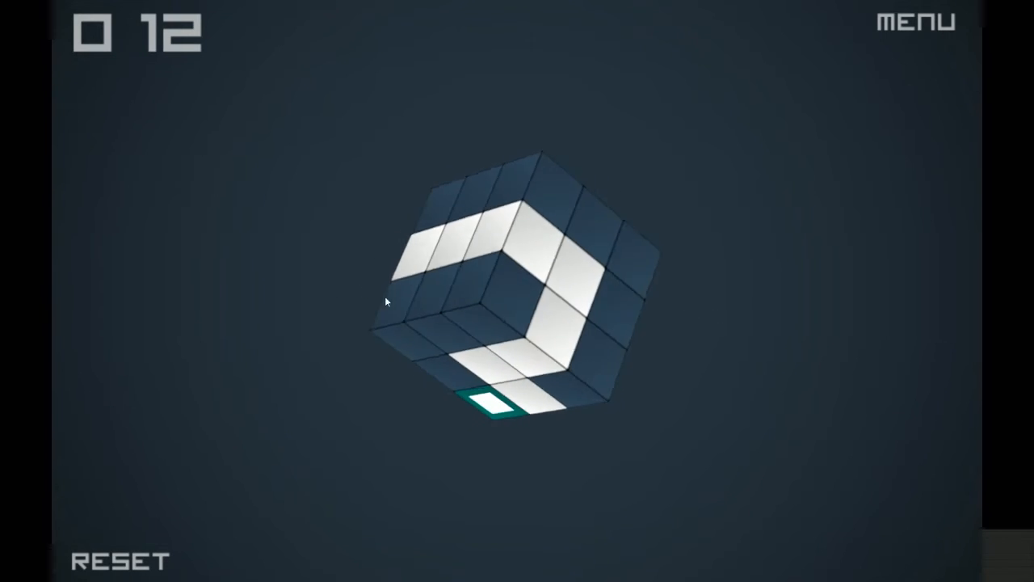
pyautogui.moveTo(386, 300); pyautogui.dragTo(519, 317)
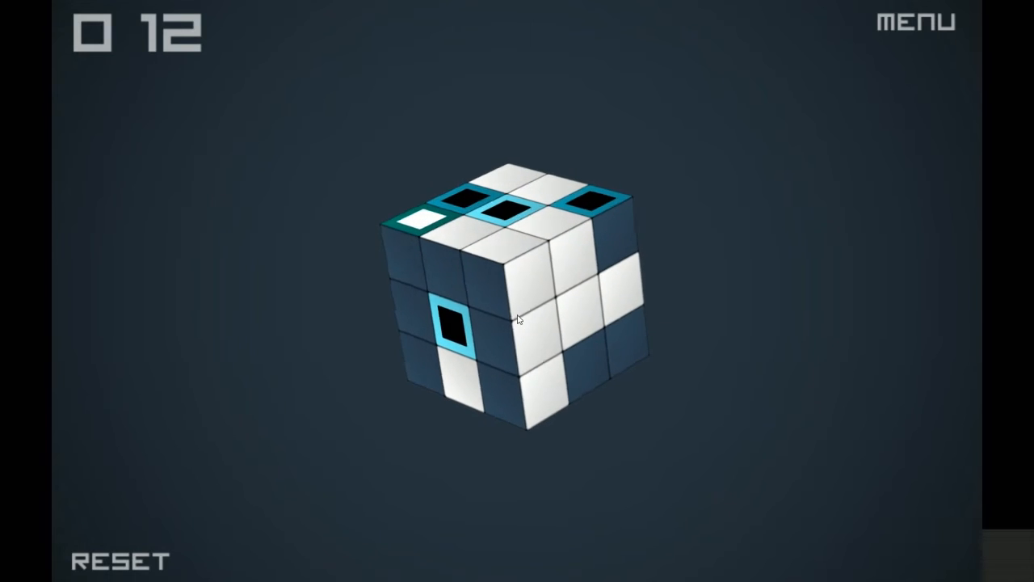
pyautogui.click(454, 326)
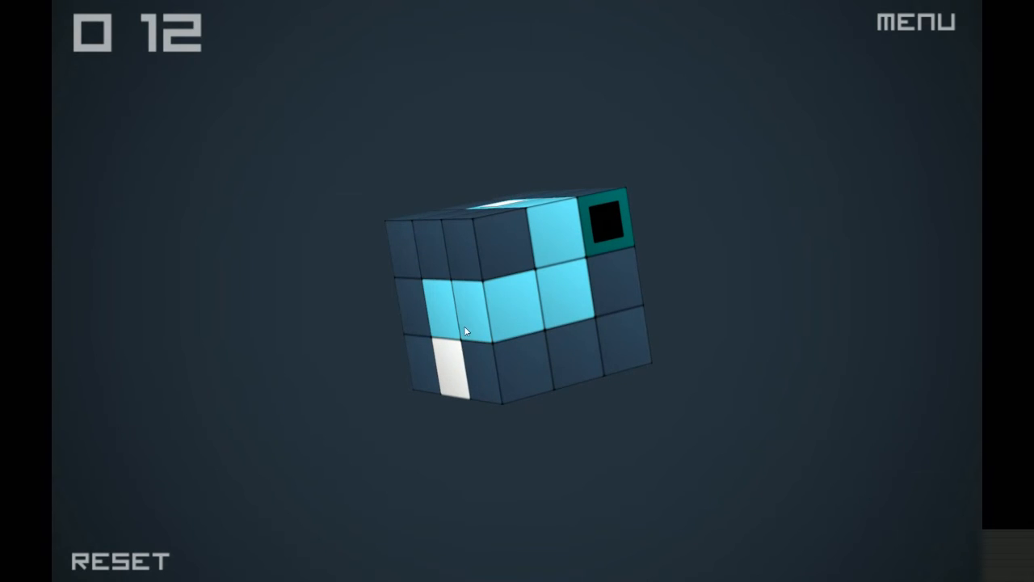
pyautogui.moveTo(466, 329); pyautogui.dragTo(565, 368)
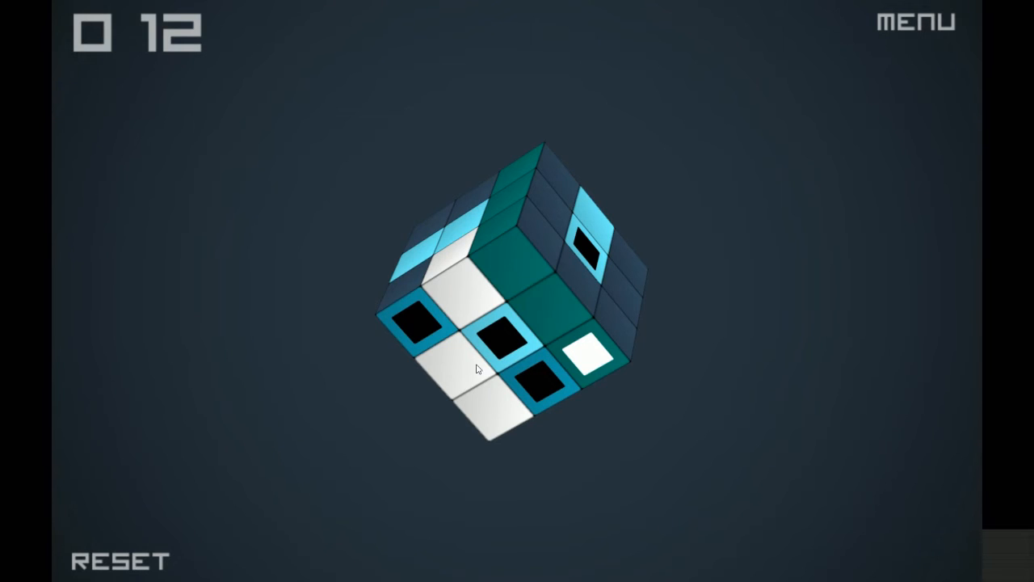
# Link the final blue-teal pair to clear level 012 and load level 013
pyautogui.moveTo(477, 369); pyautogui.dragTo(509, 346)
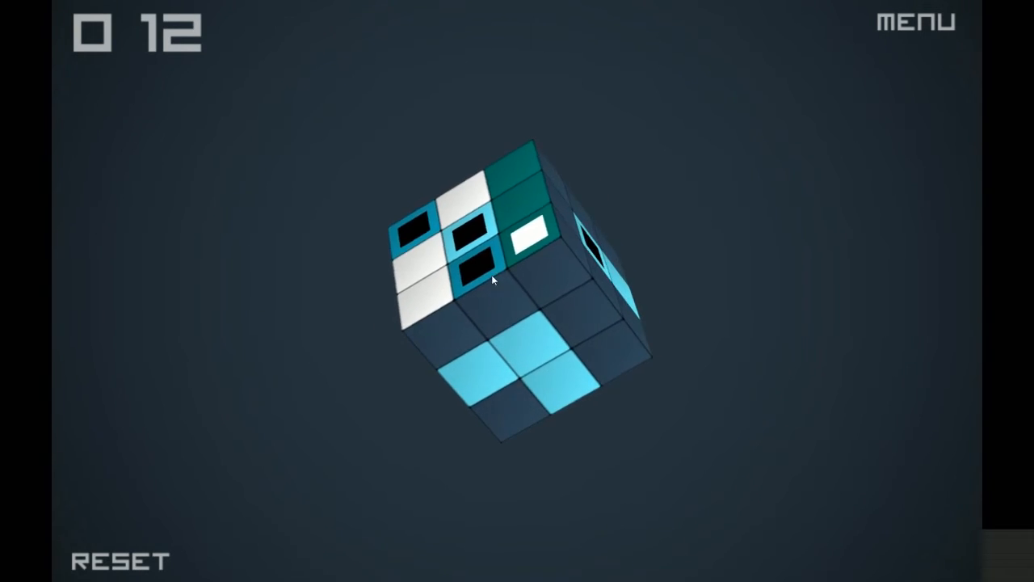
pyautogui.moveTo(492, 278); pyautogui.dragTo(440, 374)
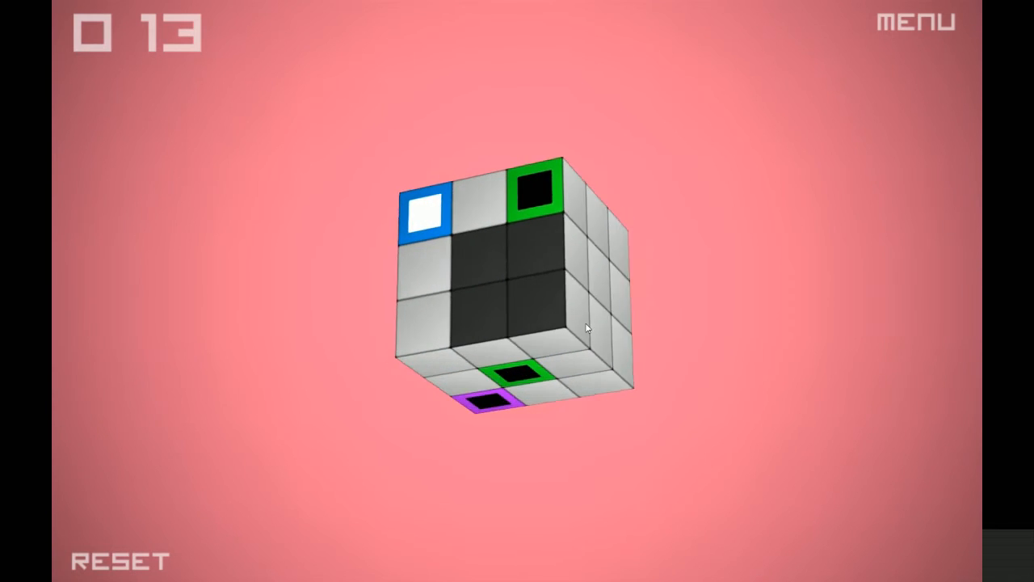
# Draw a path linking level 013's green squares and turn toward the orange and yellow ones
pyautogui.moveTo(585, 326); pyautogui.dragTo(209, 262)
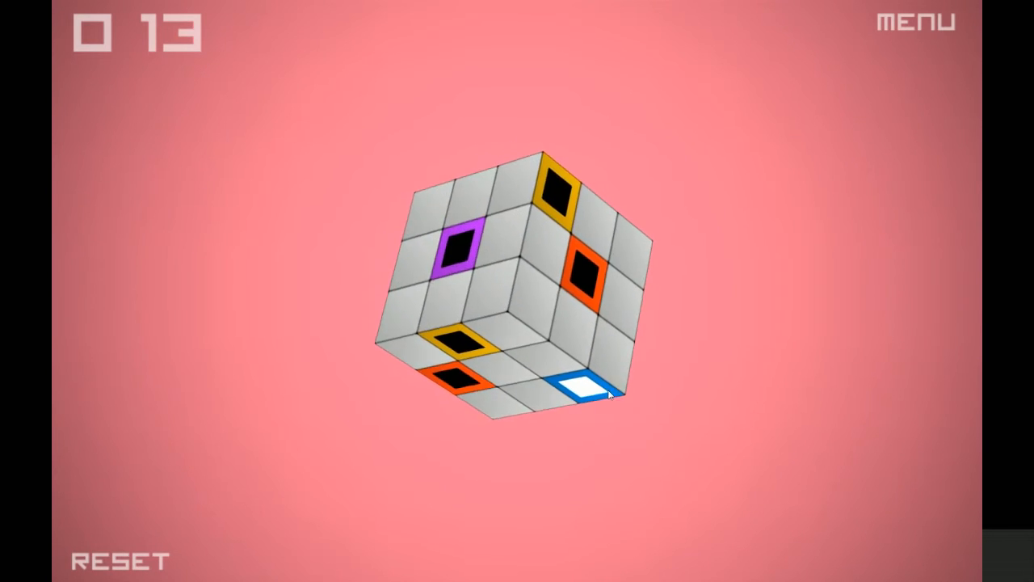
pyautogui.moveTo(606, 396); pyautogui.dragTo(525, 352)
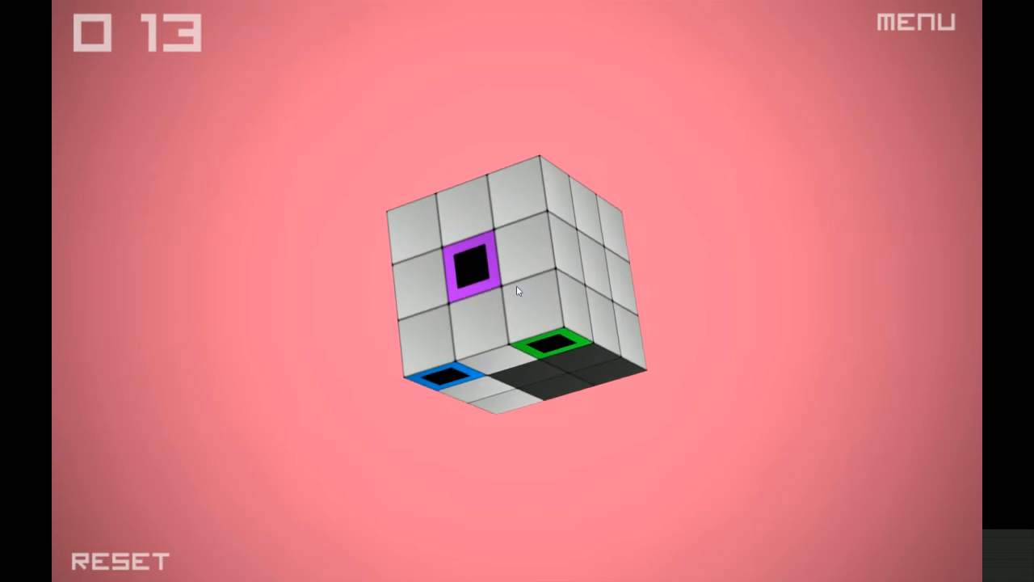
pyautogui.moveTo(517, 291); pyautogui.dragTo(675, 362)
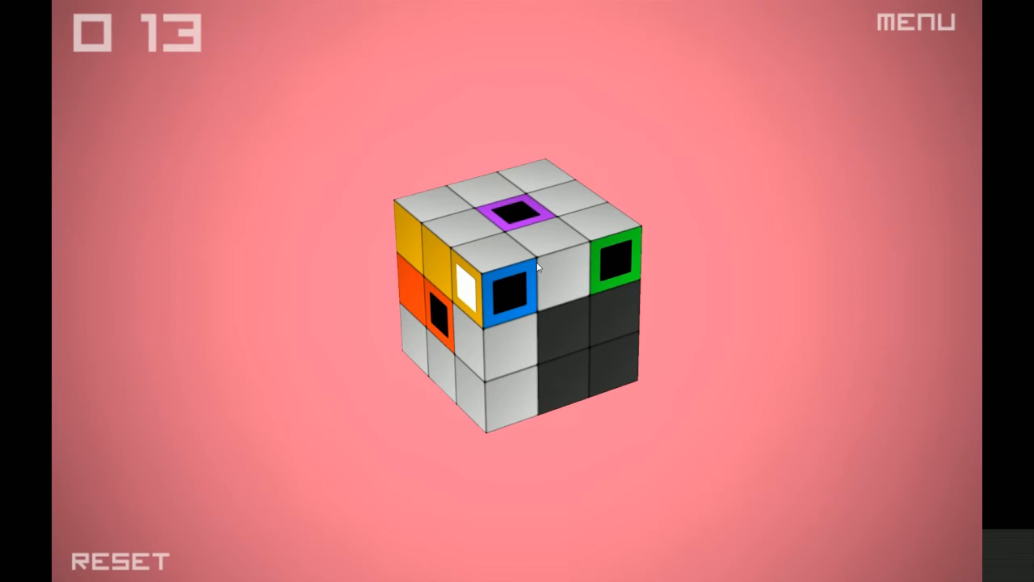
# Draw the green path and link the last pairs to clear level 013 and load level 014
pyautogui.moveTo(540, 267); pyautogui.dragTo(391, 307)
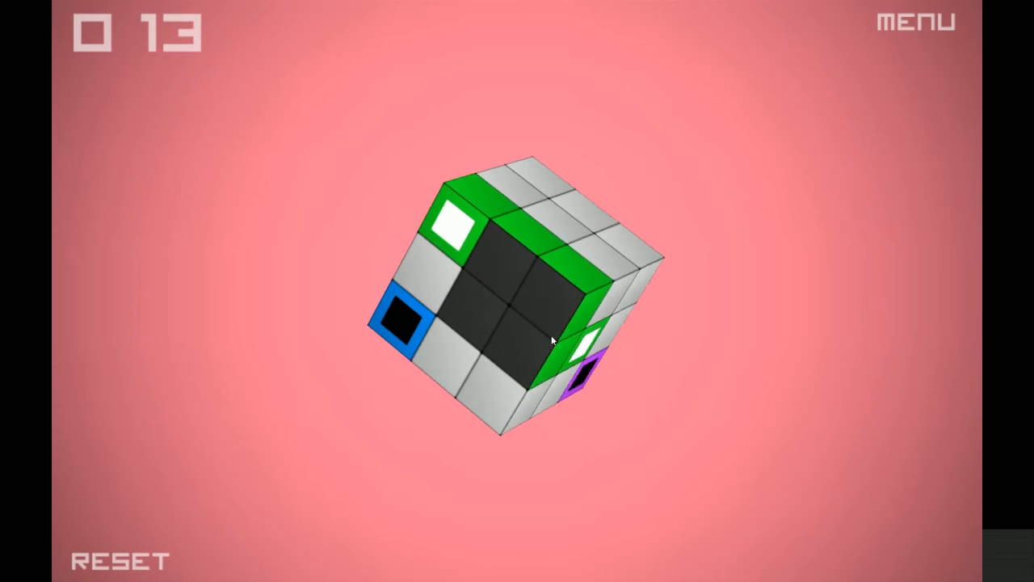
pyautogui.moveTo(553, 339); pyautogui.dragTo(469, 191)
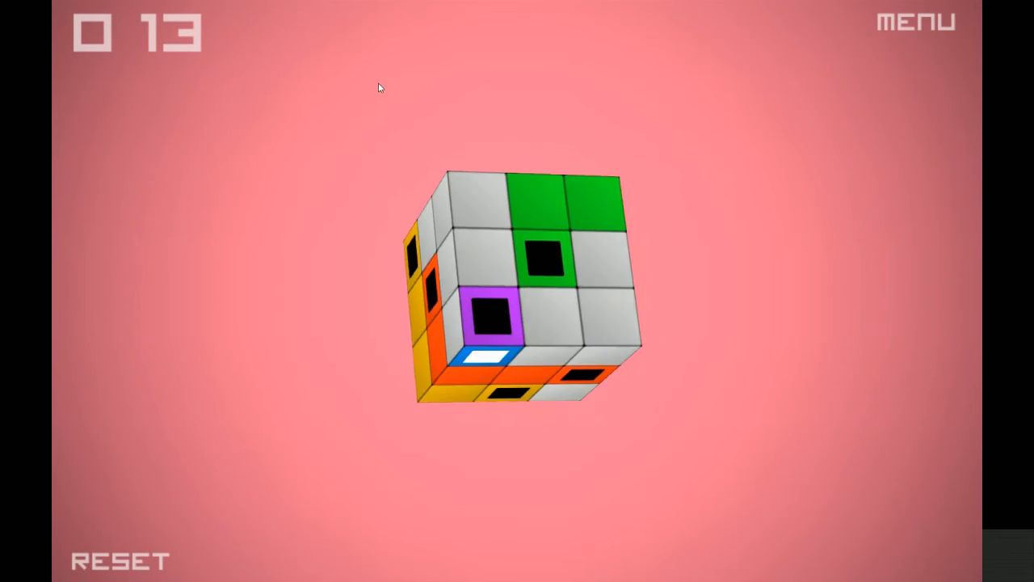
pyautogui.moveTo(380, 87); pyautogui.dragTo(481, 262)
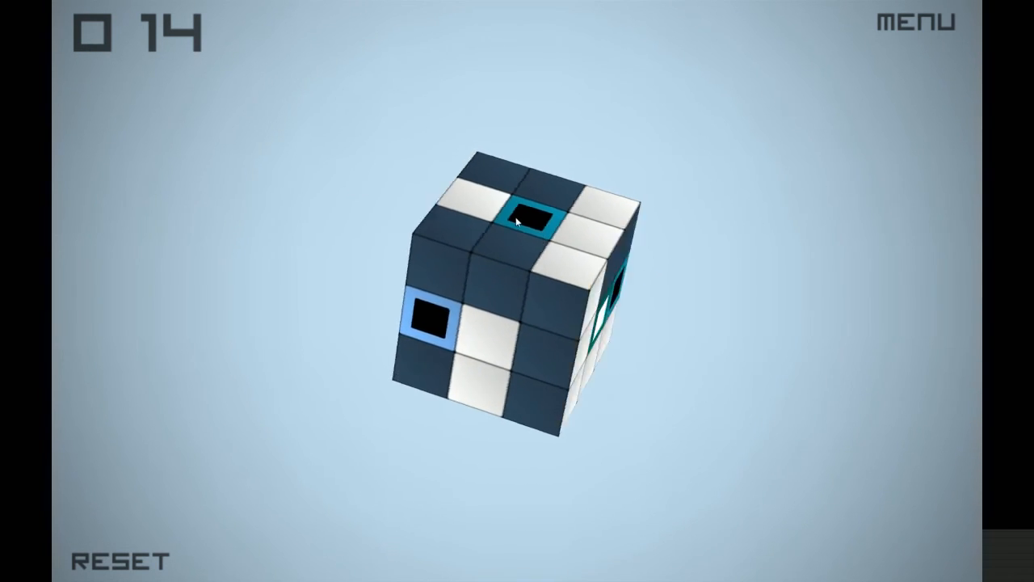
# Rotate level 014's dark cube so the teal pair of squares sits side by side
pyautogui.moveTo(517, 218); pyautogui.dragTo(582, 307)
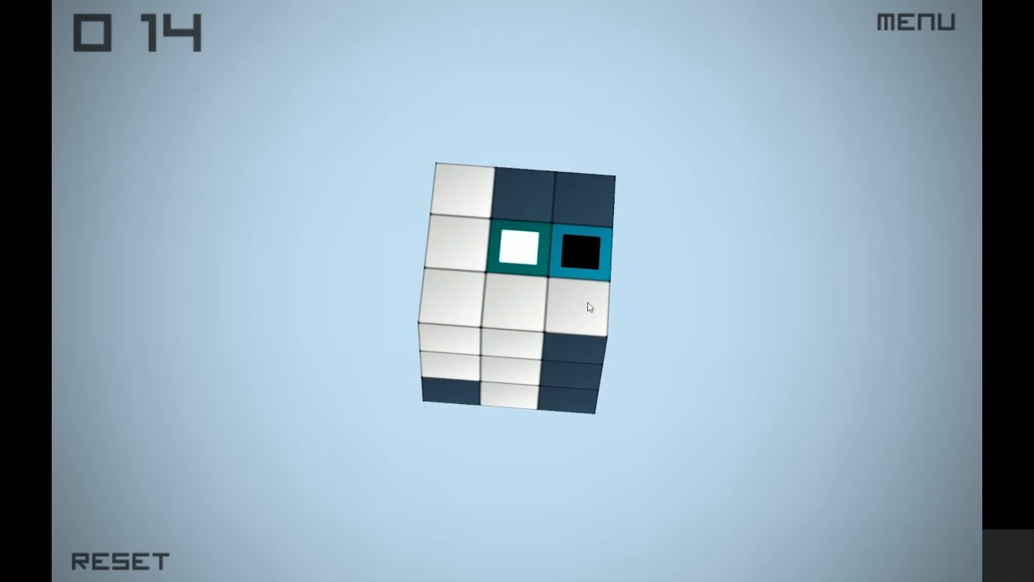